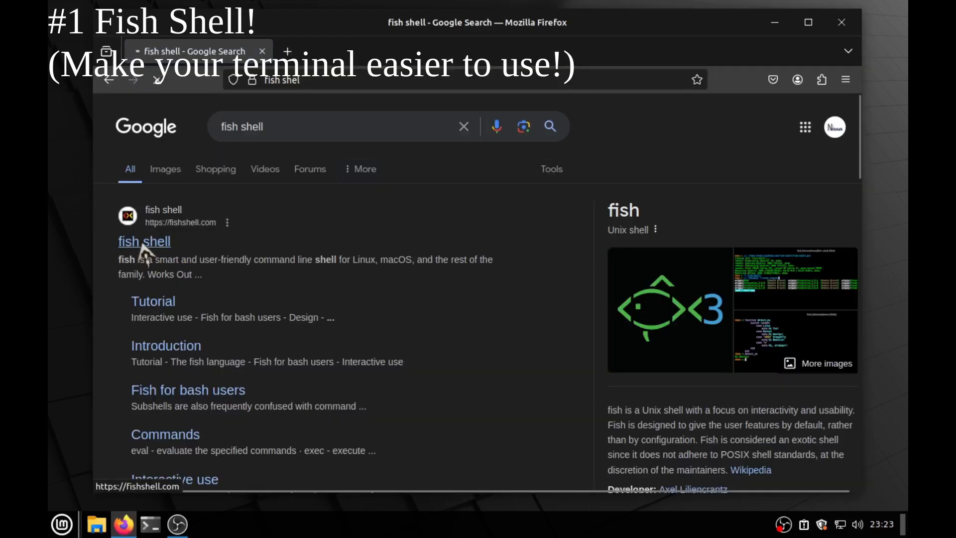
# - Browse the fishshell.com homepage's description and feature sections, then switch to the terminal
pyautogui.click(144, 241)
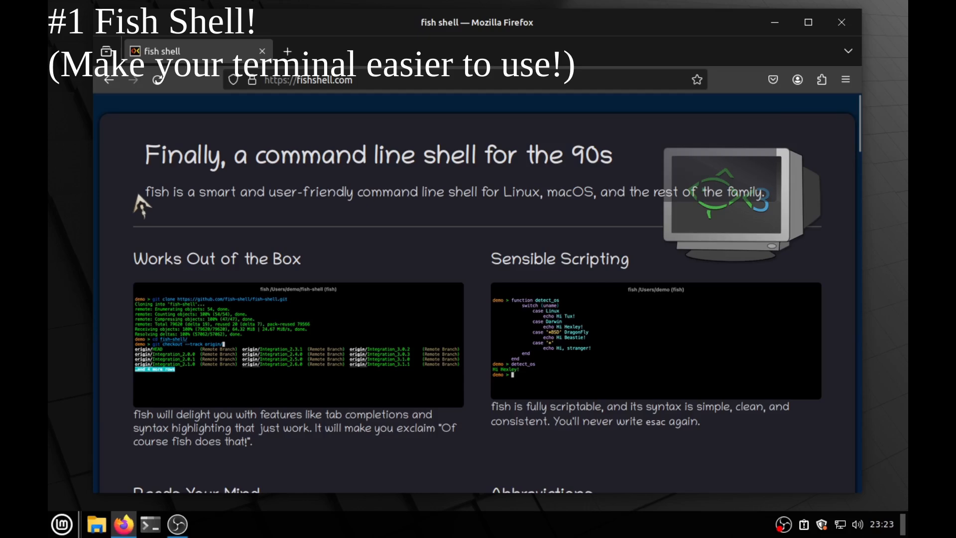
pyautogui.moveTo(147, 192); pyautogui.dragTo(501, 192)
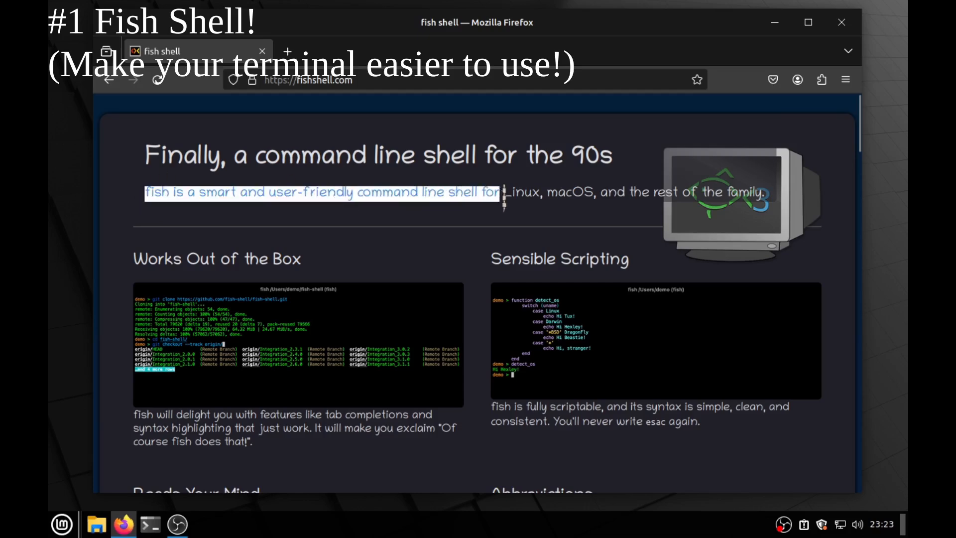
pyautogui.scroll(-3)
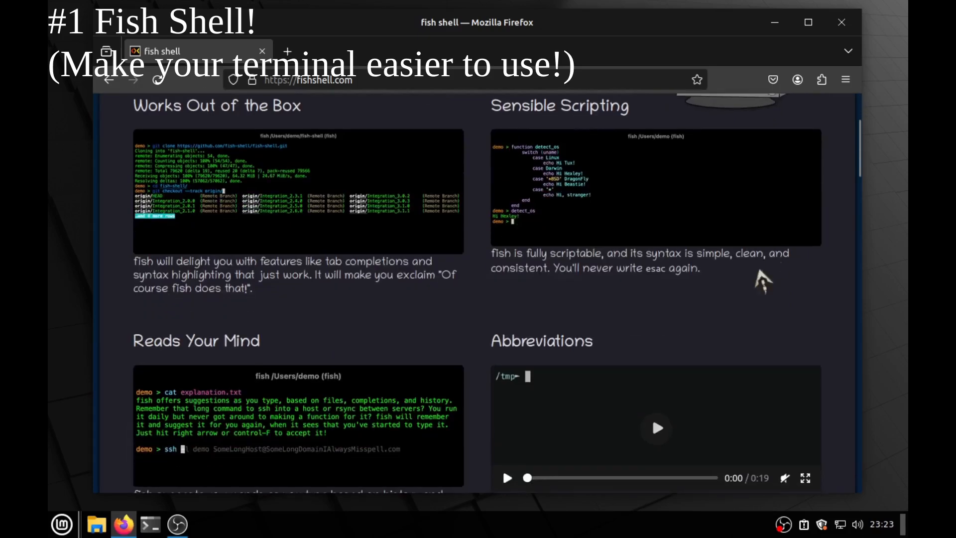
pyautogui.moveTo(429, 299)
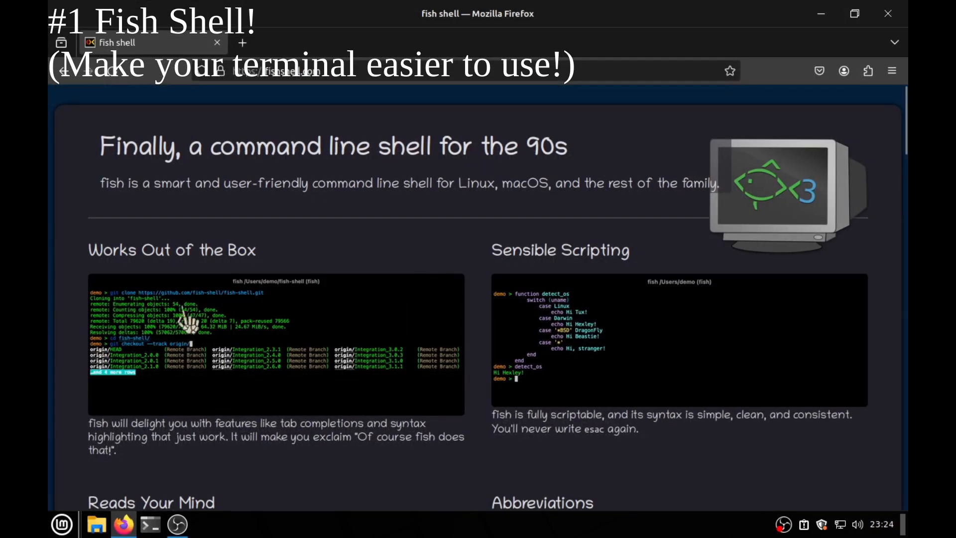
pyautogui.scroll(-3)
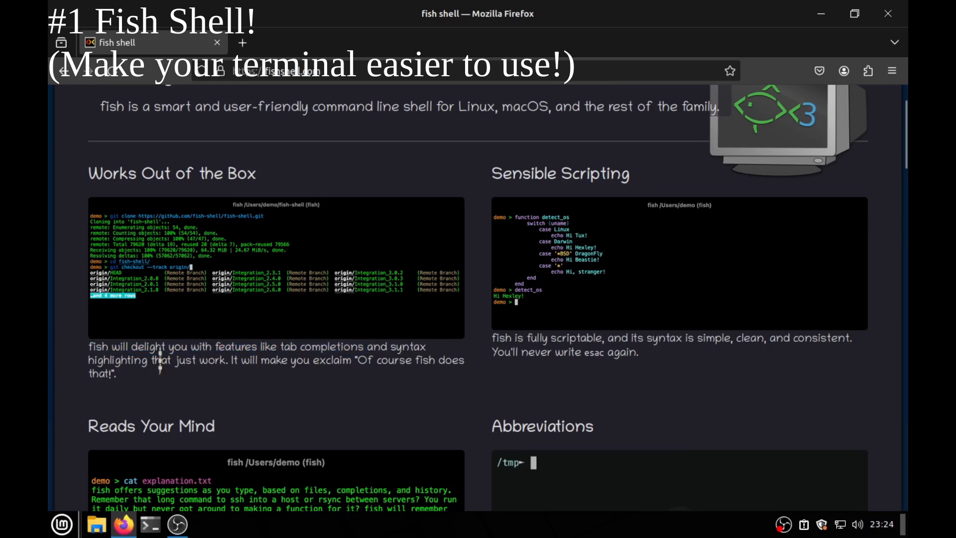
pyautogui.scroll(-3)
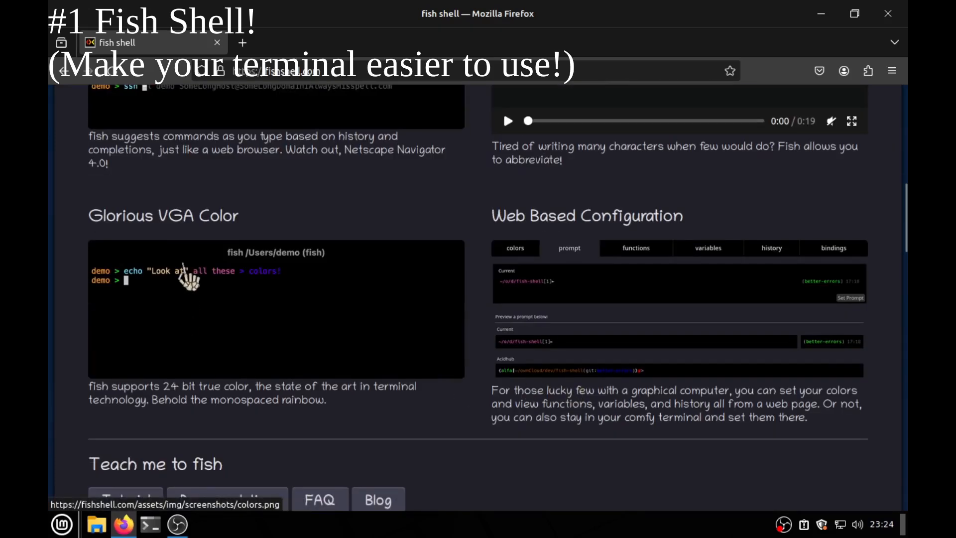
pyautogui.moveTo(191, 393)
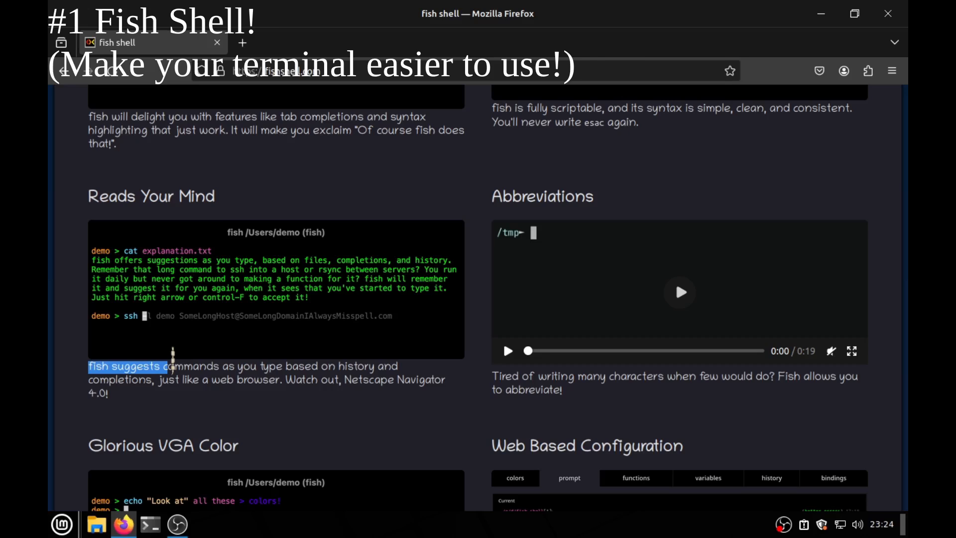
pyautogui.click(150, 524)
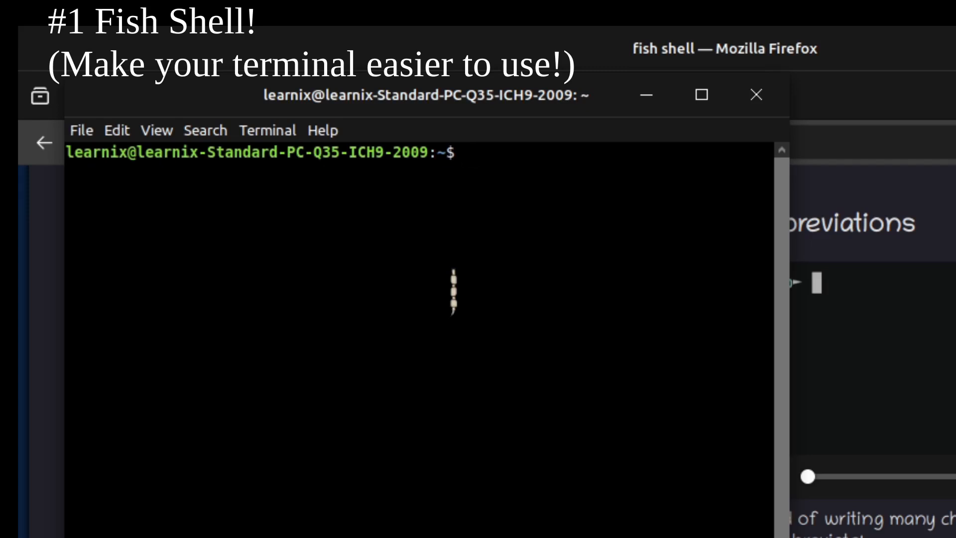
# - Run 'sudo apt install fish', then start fish to reach its welcome message and prompt
pyautogui.write('sudo')
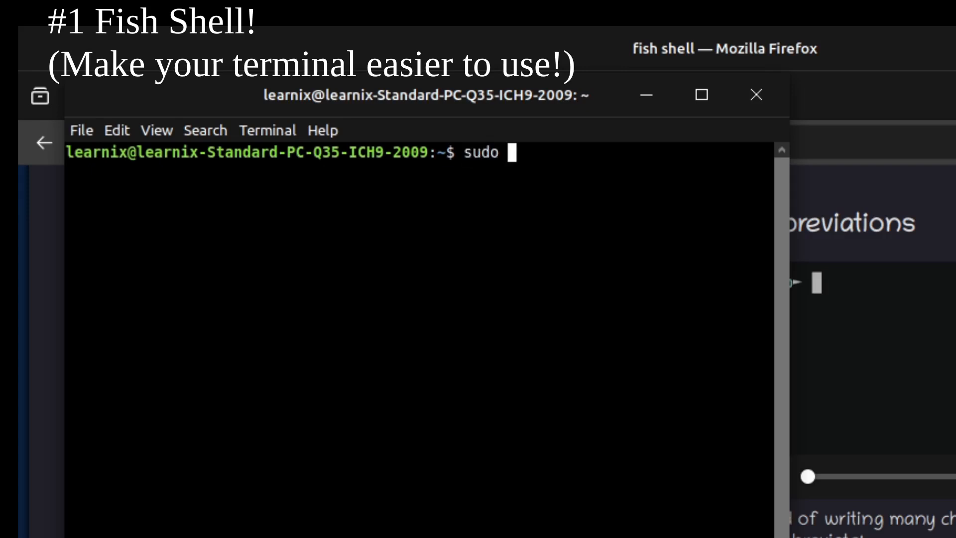
pyautogui.write('apt')
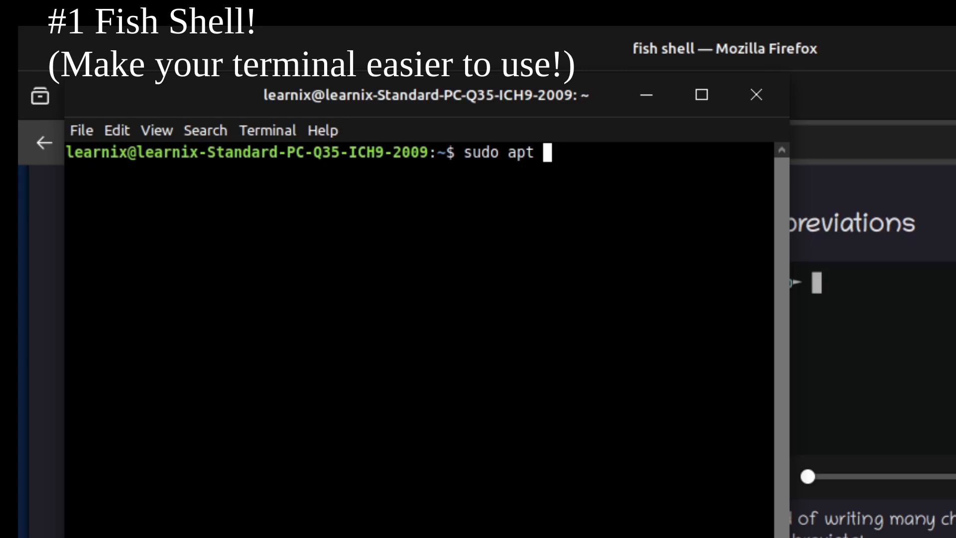
pyautogui.write('install')
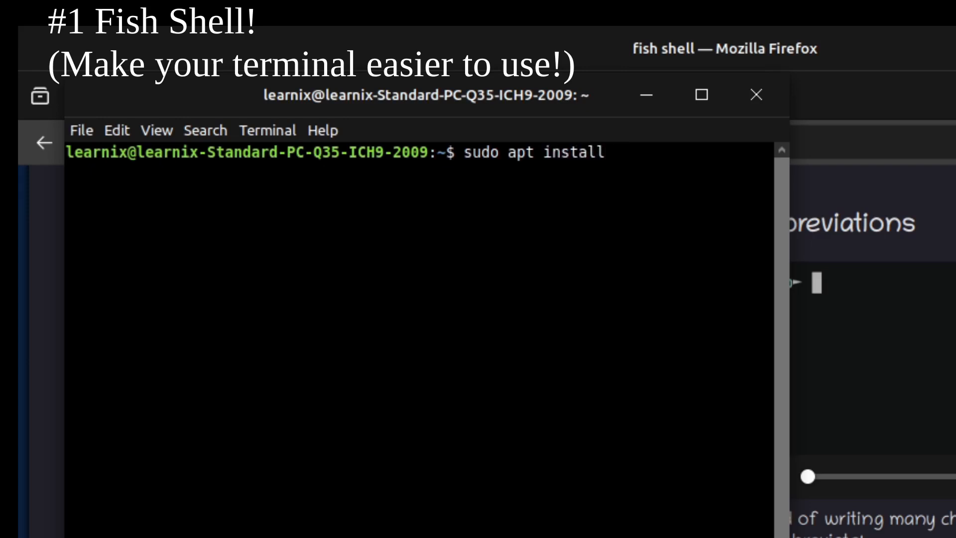
pyautogui.write('fish')
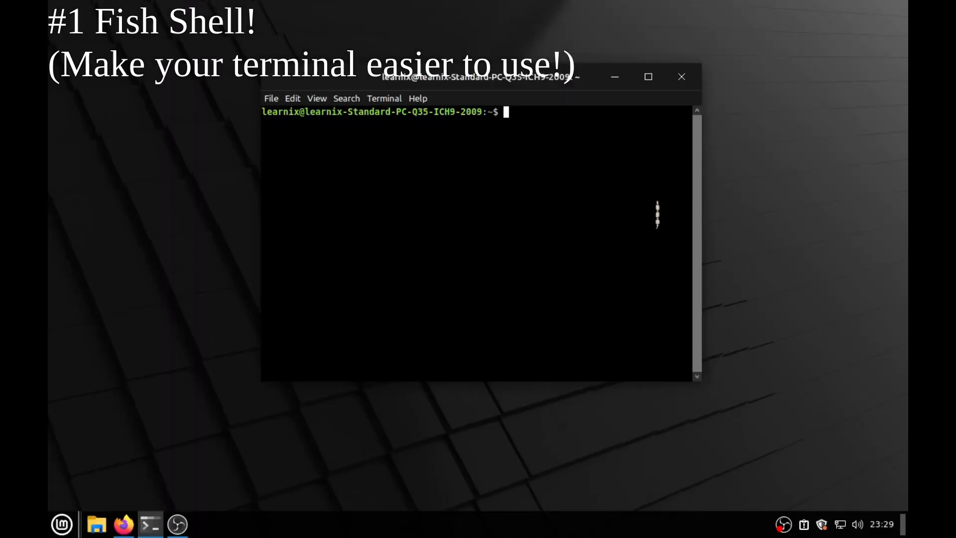
pyautogui.write('fish')
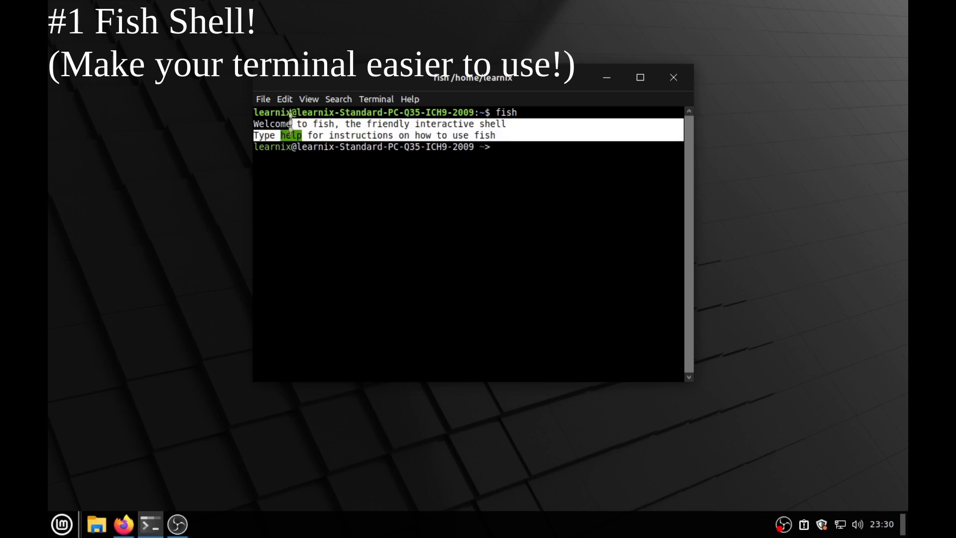
# - Run 'help' in fish and read through the documentation's Introduction in Firefox
pyautogui.write('help')
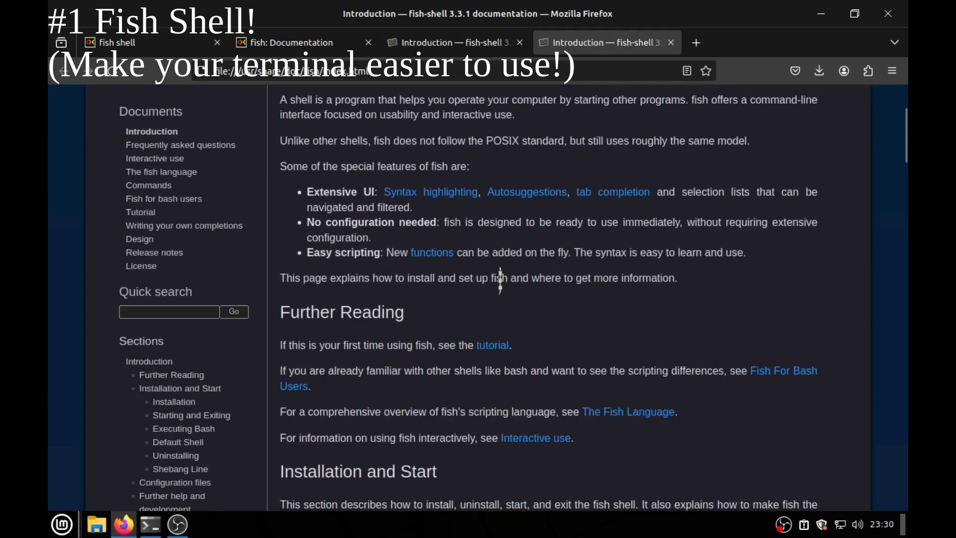
pyautogui.scroll(-3)
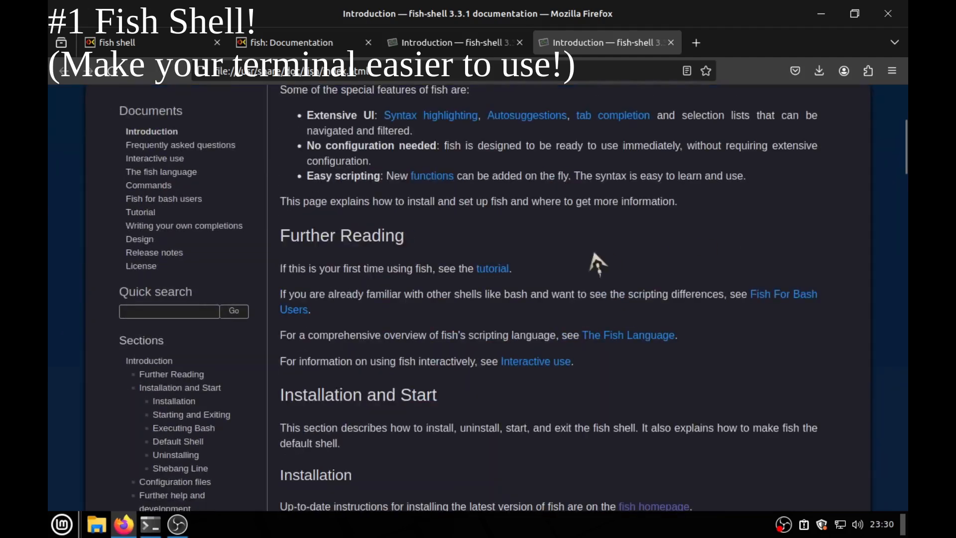
pyautogui.scroll(-3)
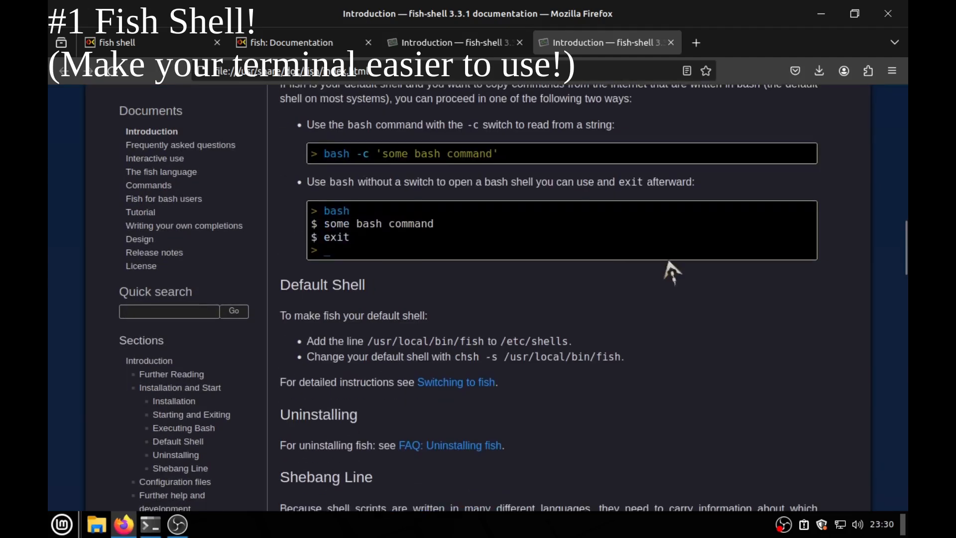
pyautogui.scroll(3)
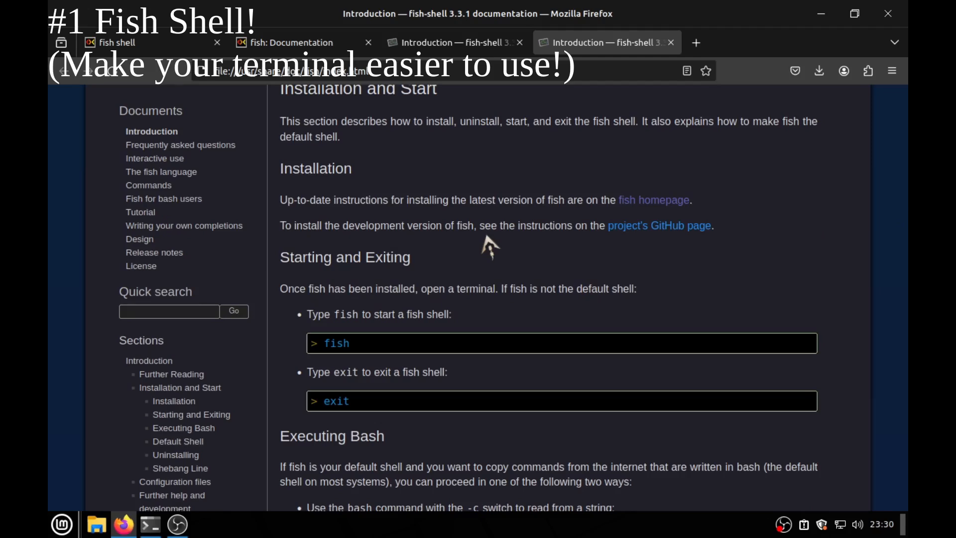
pyautogui.scroll(-3)
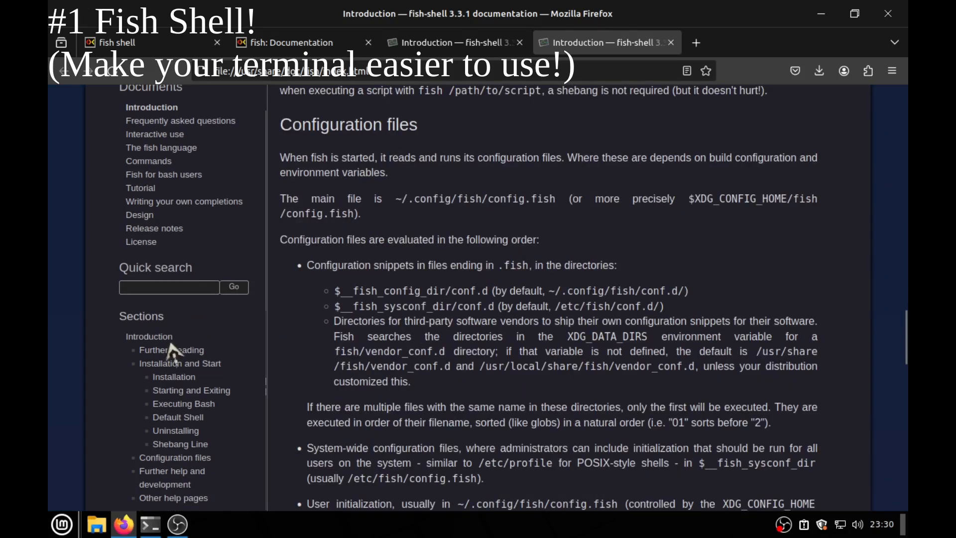
pyautogui.scroll(-3)
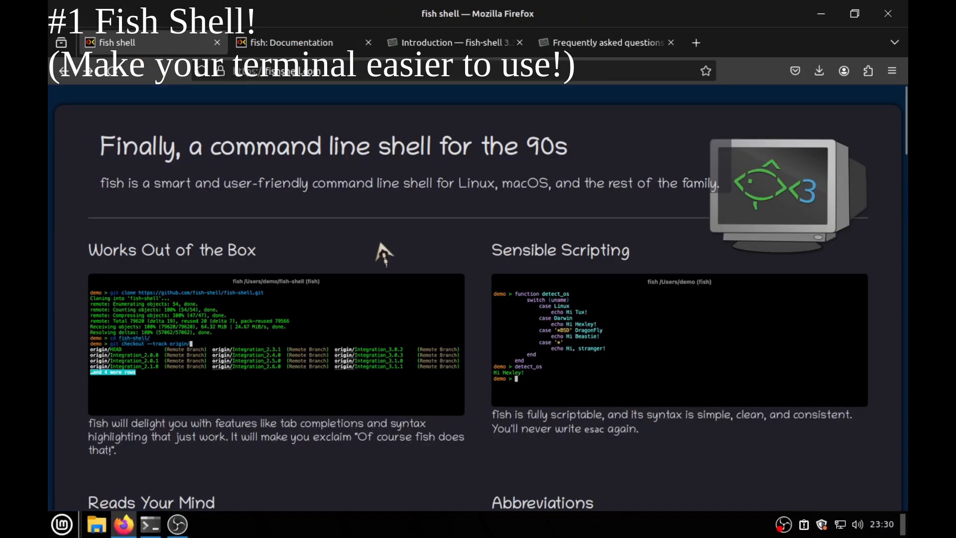
# - Continue through the FAQ and homepage features, then return to the terminal
pyautogui.scroll(-3)
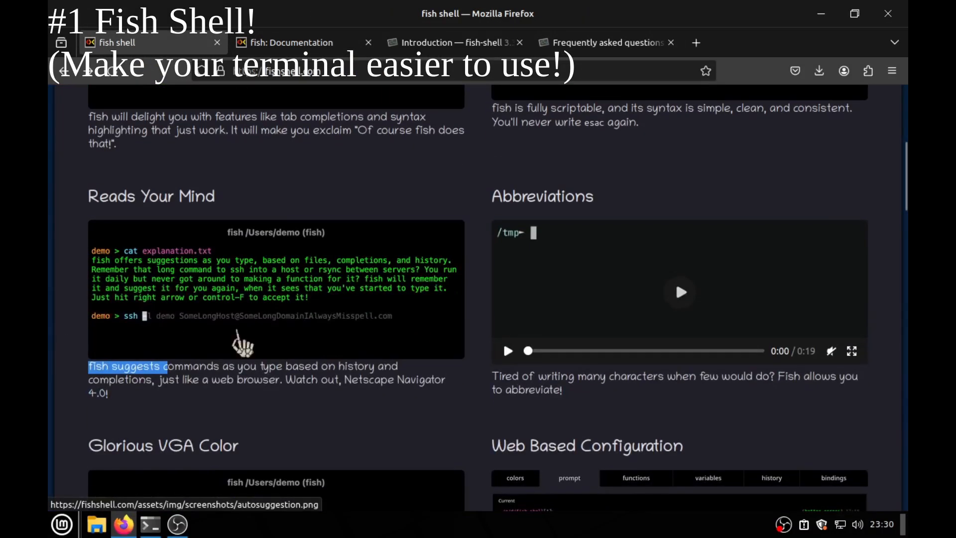
pyautogui.scroll(-3)
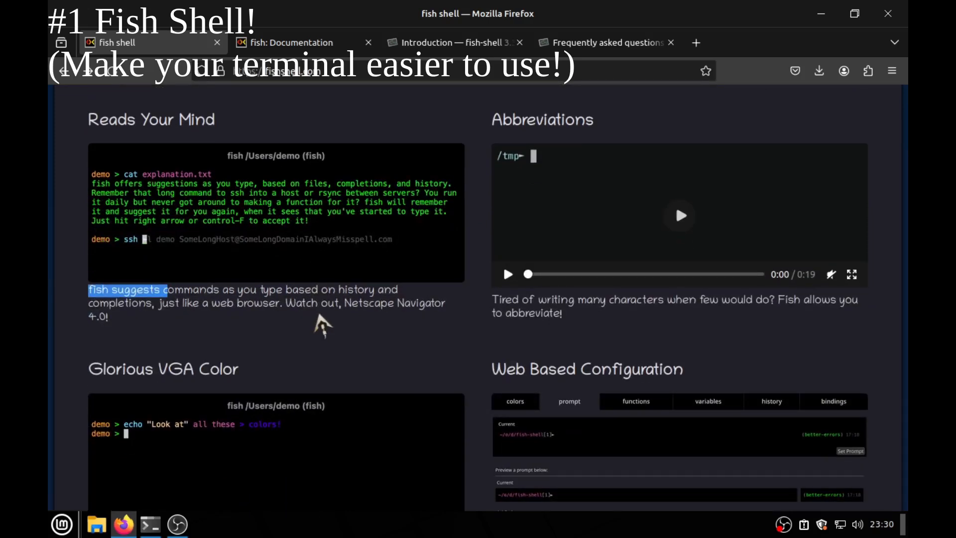
pyautogui.scroll(-3)
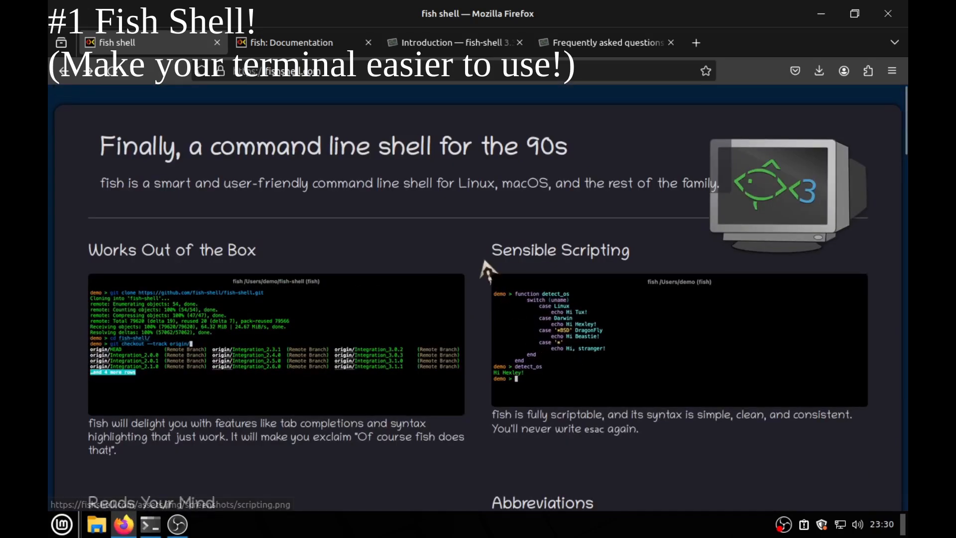
pyautogui.scroll(-3)
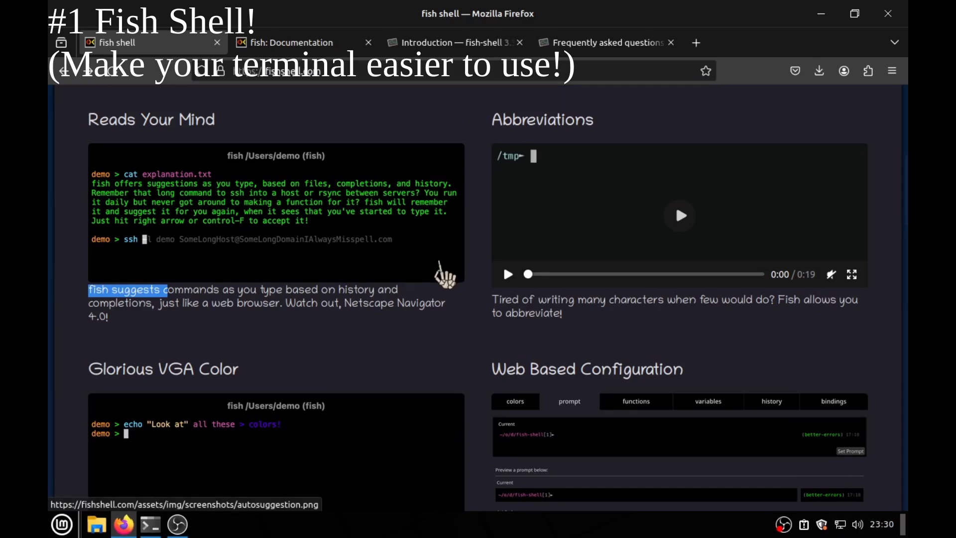
pyautogui.click(150, 524)
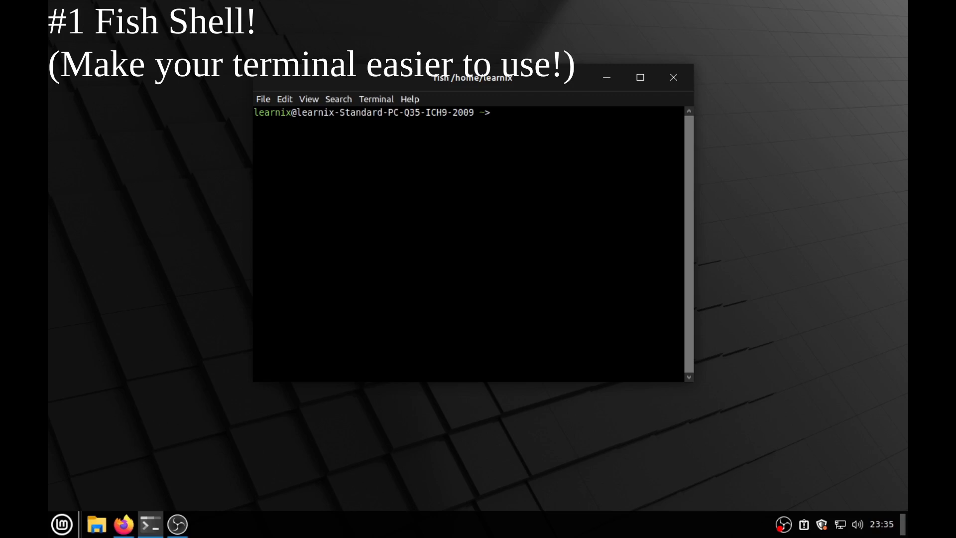
# - Change into ./Downloads/ in the fish shell before returning home
pyautogui.write('cd ./Downloads/')
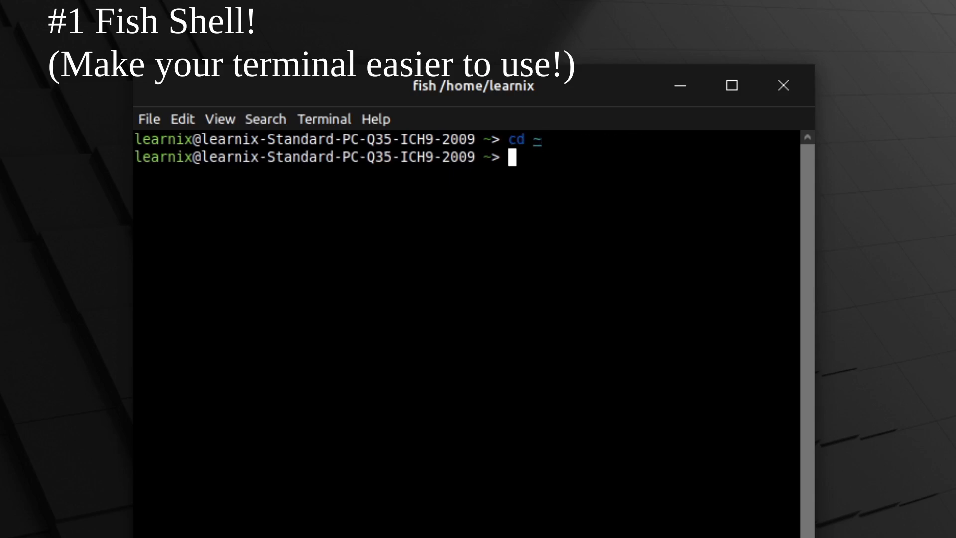
# - Edit .bashrc in nano to add a fish line, save it, and close the terminal window
pyautogui.write('nano -w .bashrc')
pyautogui.write('f')
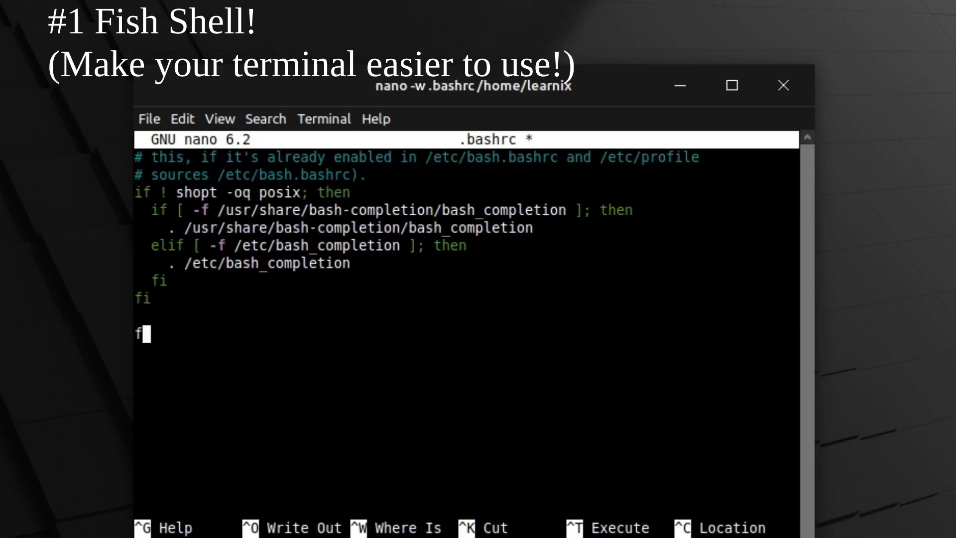
pyautogui.write('ish')
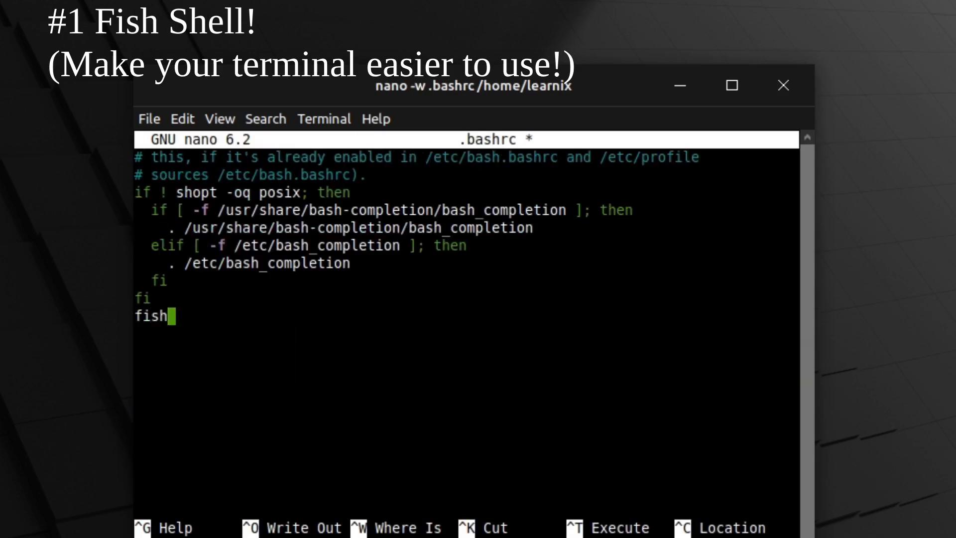
pyautogui.click(783, 85)
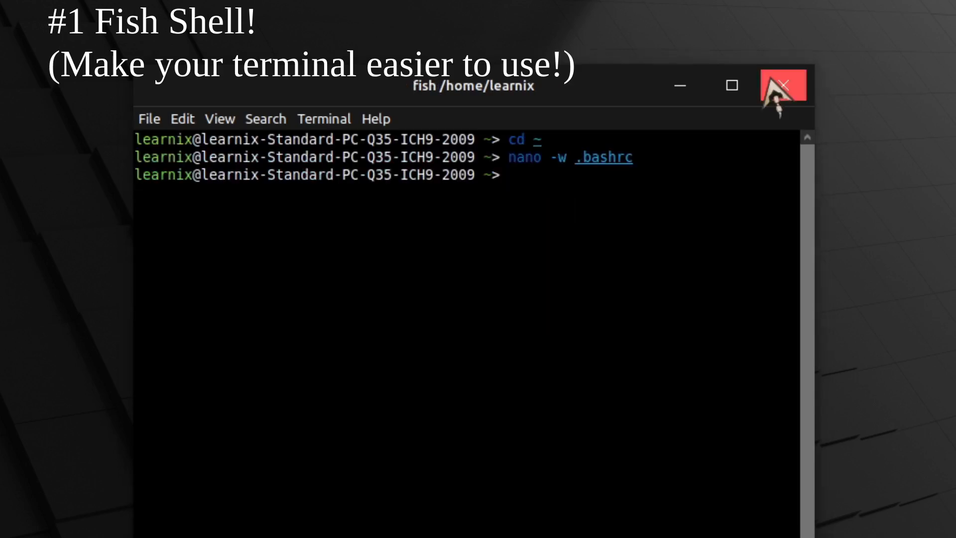
pyautogui.click(784, 86)
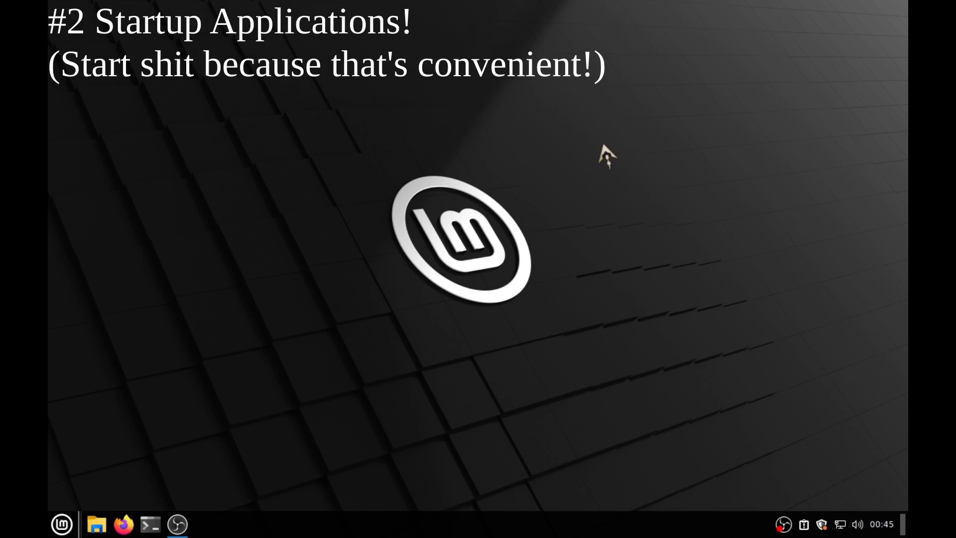
# - Launch Startup Applications from the menu by searching 'start'
pyautogui.click(61, 524)
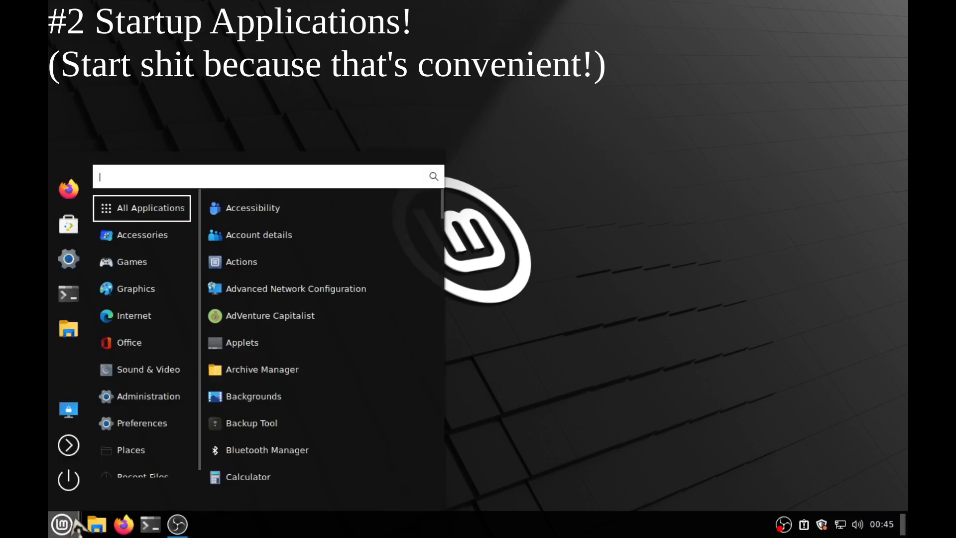
pyautogui.moveTo(68, 479)
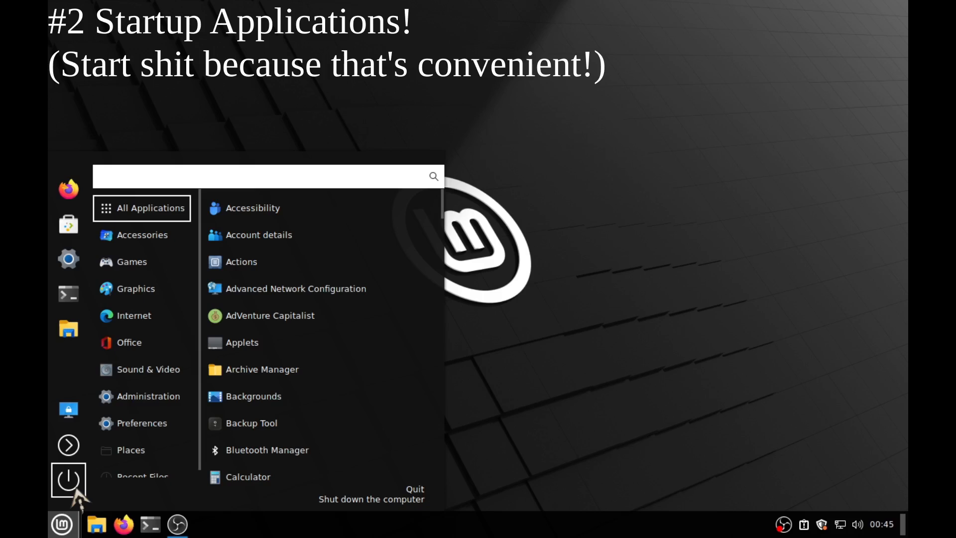
pyautogui.write('star')
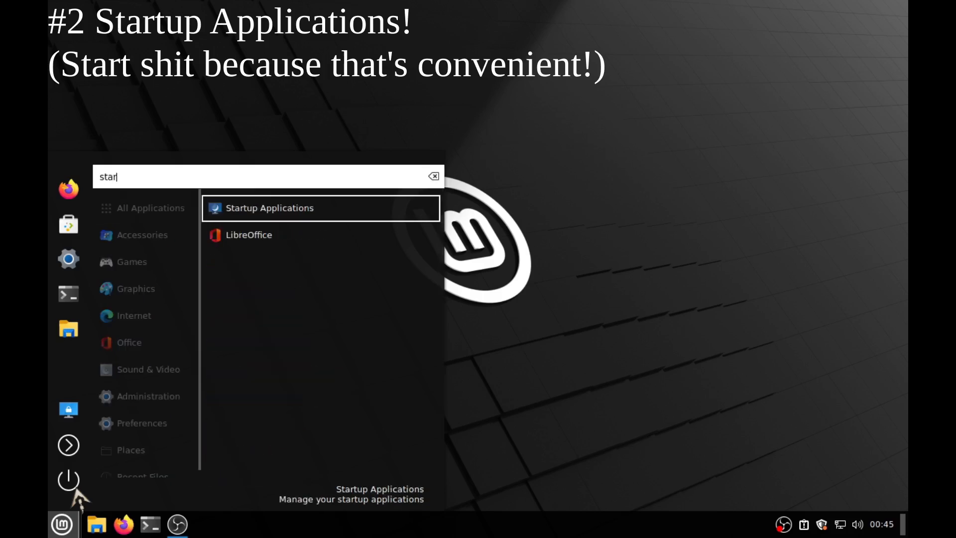
pyautogui.write('t')
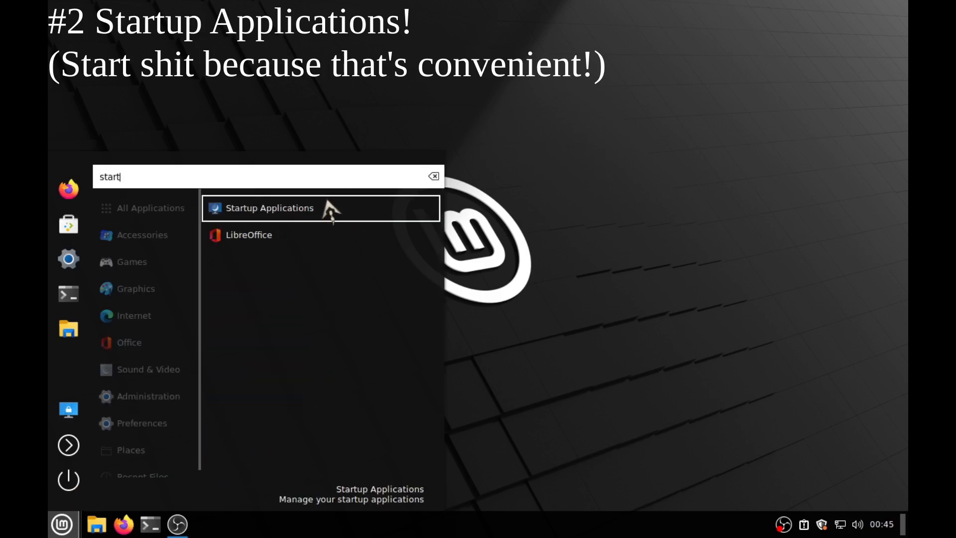
pyautogui.click(270, 208)
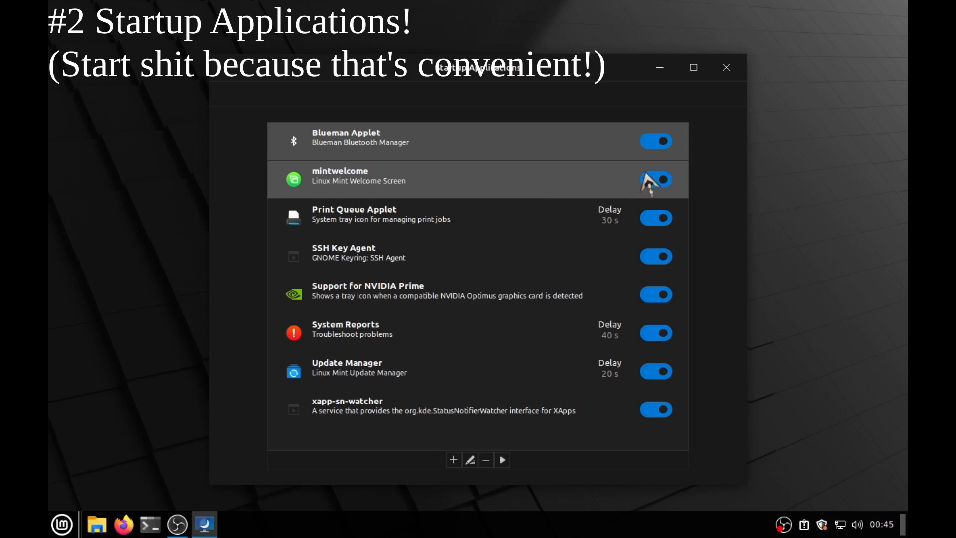
# - Disable the mintwelcome entry and bring up the add-entry choices
pyautogui.click(655, 179)
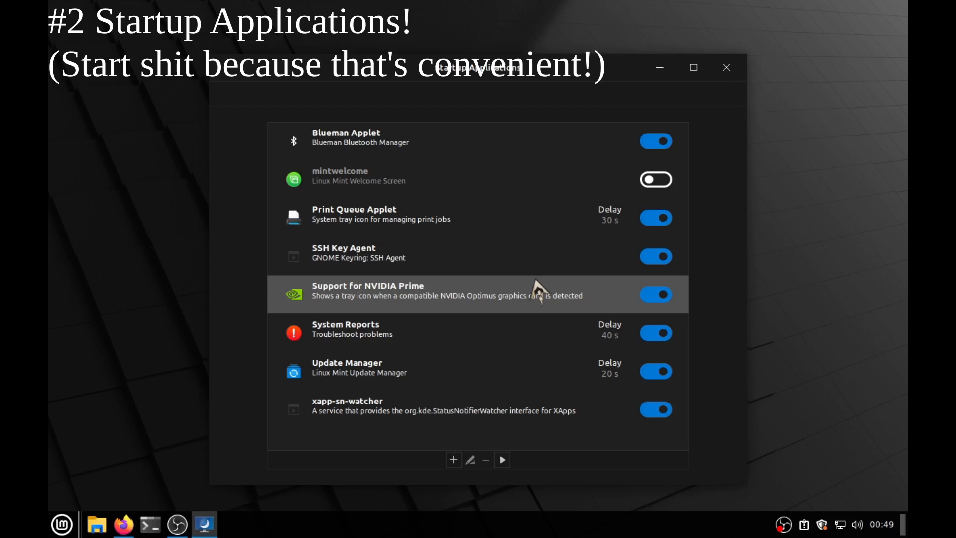
pyautogui.click(454, 459)
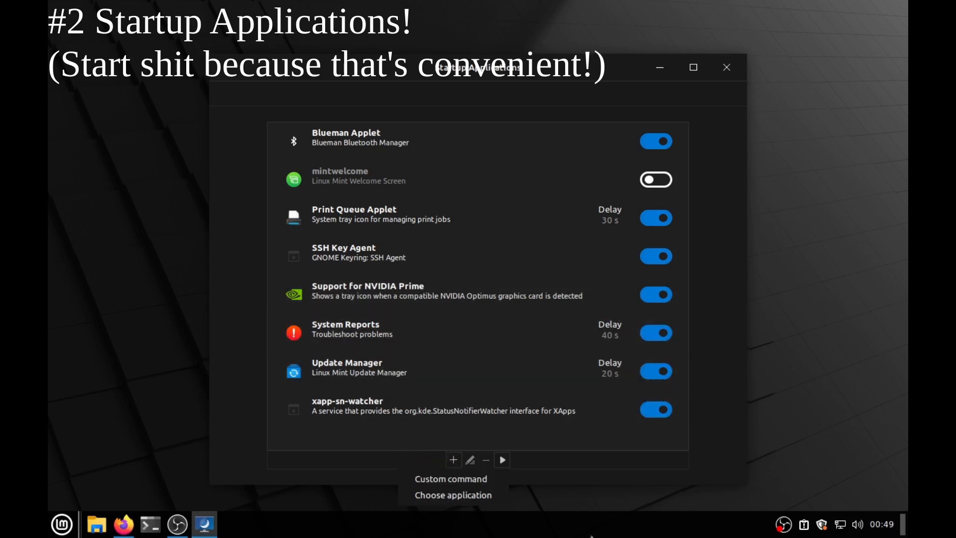
# - Add a custom 'ping gnu' entry running 'gnome-terminal -- ping gnu.org', then close the test terminal
pyautogui.click(450, 479)
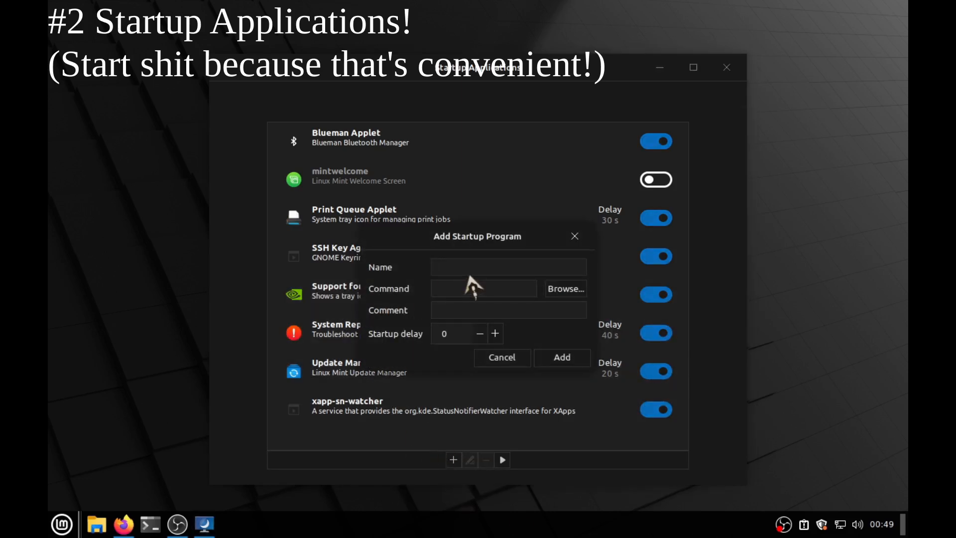
pyautogui.write('ping gnu')
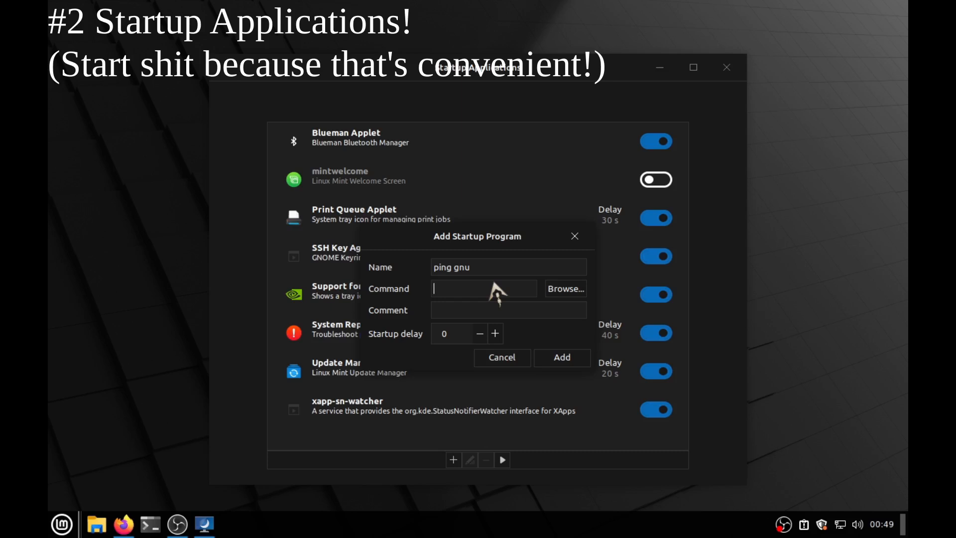
pyautogui.write('g')
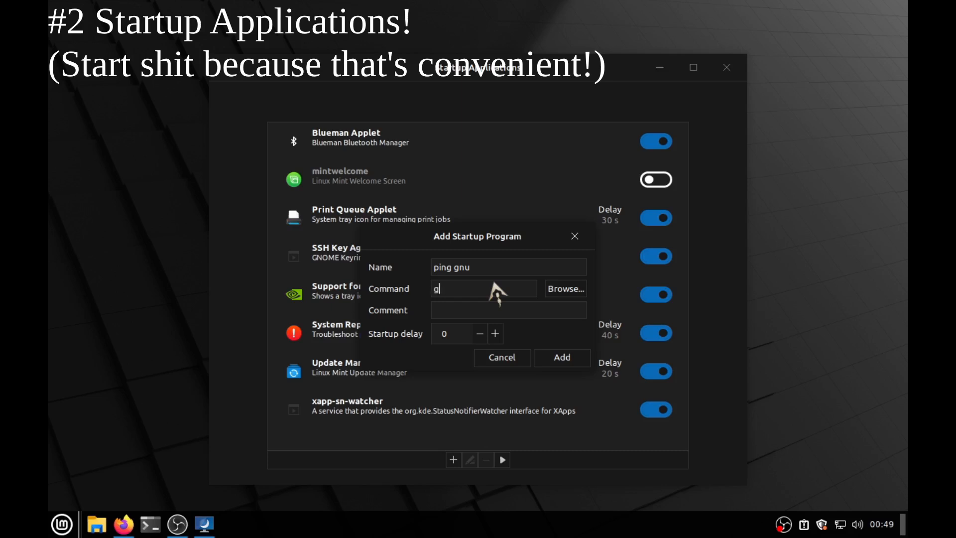
pyautogui.write('nome-terminal --')
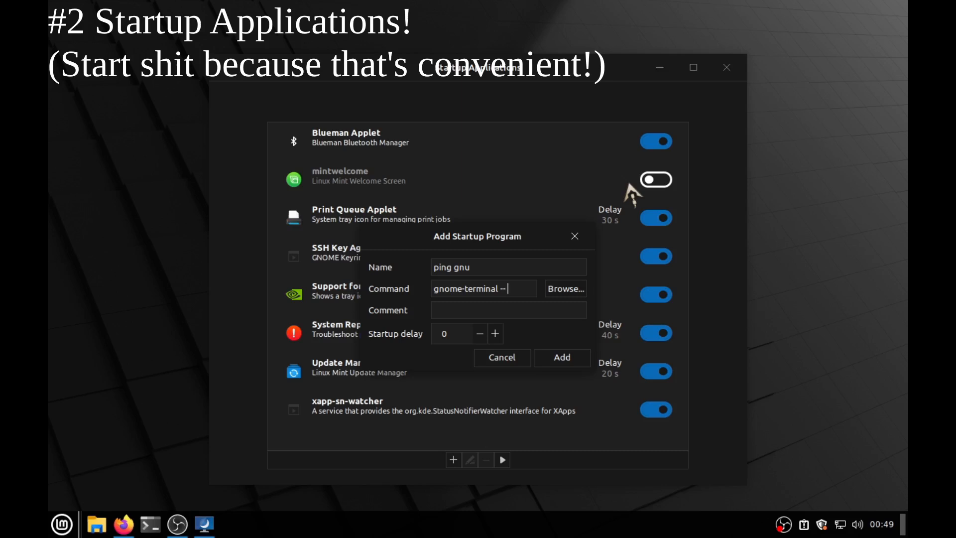
pyautogui.write('ping gnu.org')
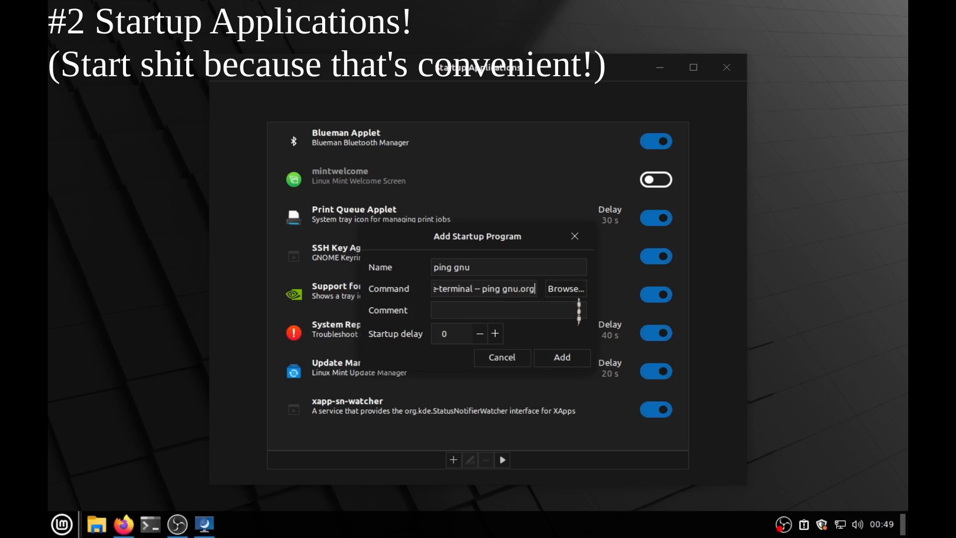
pyautogui.click(561, 356)
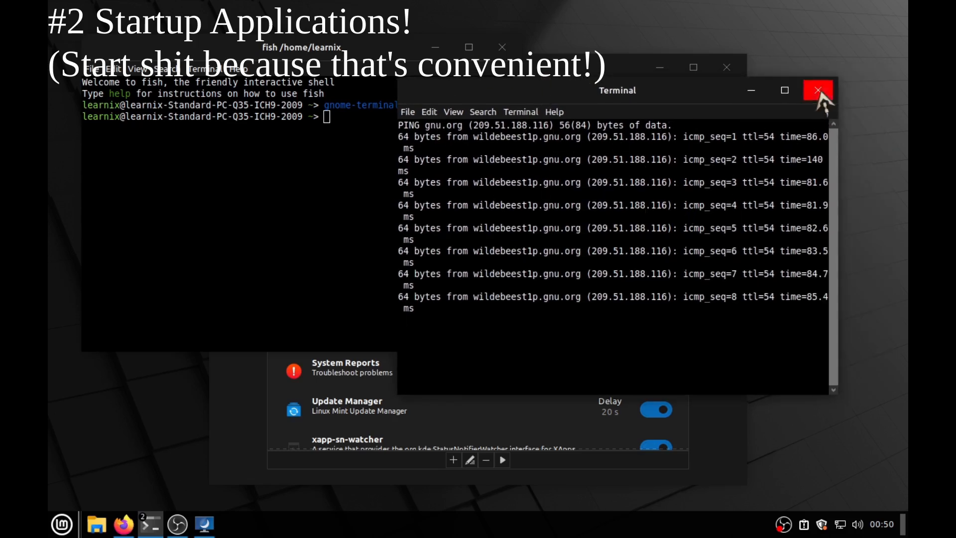
pyautogui.click(819, 91)
pyautogui.write('gnome-terminal')
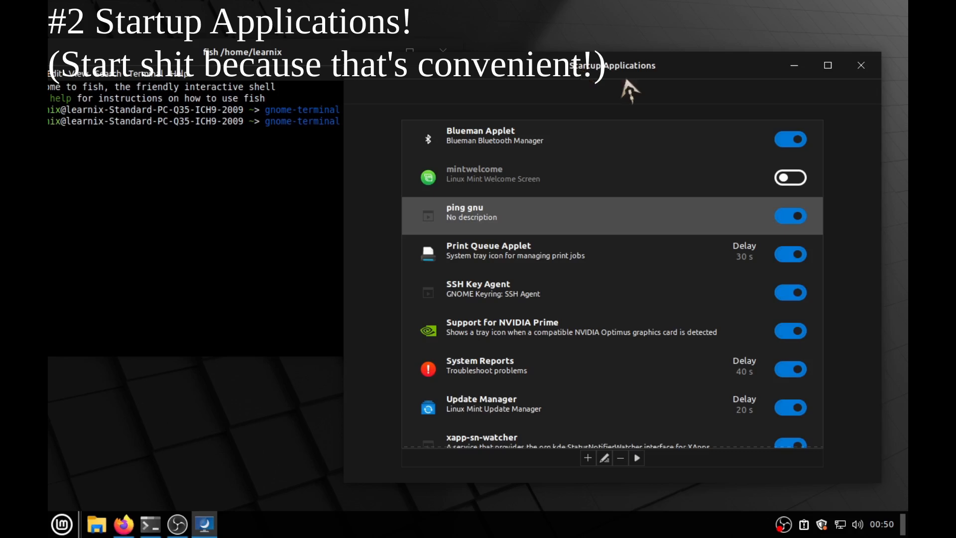
# - Choose application from the add menu and scroll the installed applications list
pyautogui.click(586, 458)
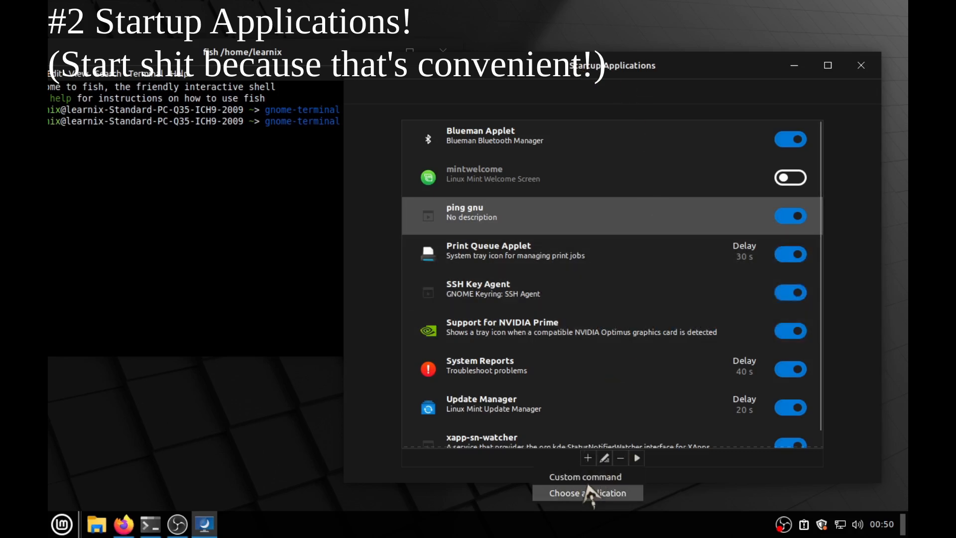
pyautogui.click(586, 493)
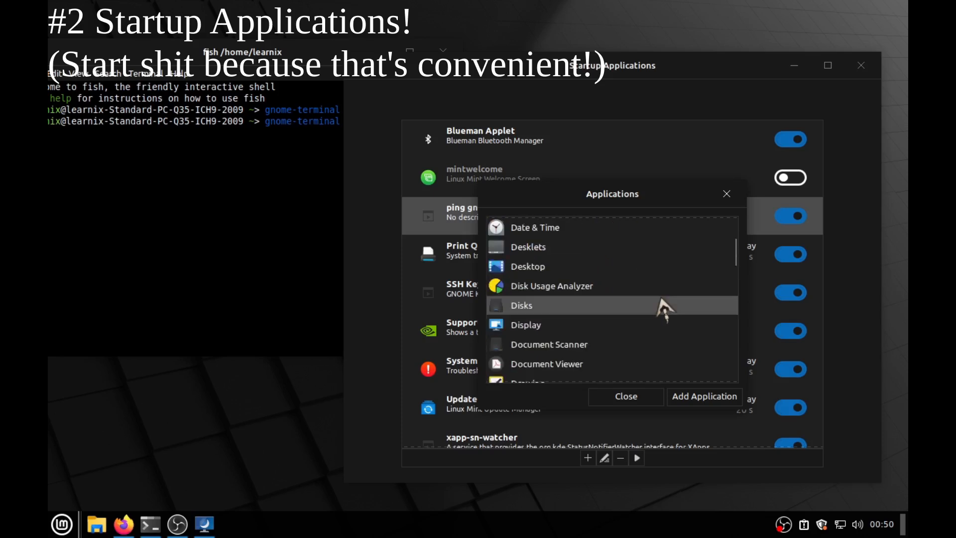
pyautogui.scroll(-3)
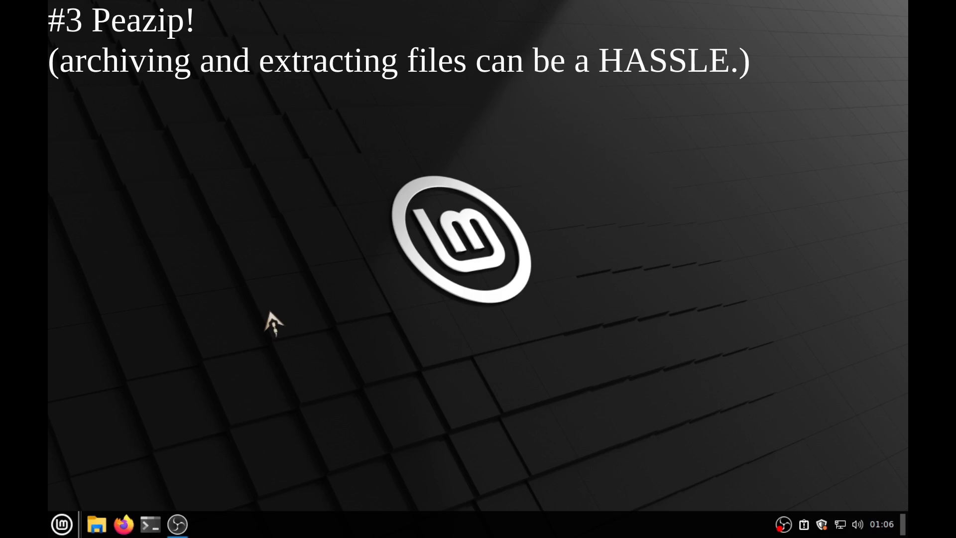
# - Launch Firefox from the taskbar panel
pyautogui.click(124, 524)
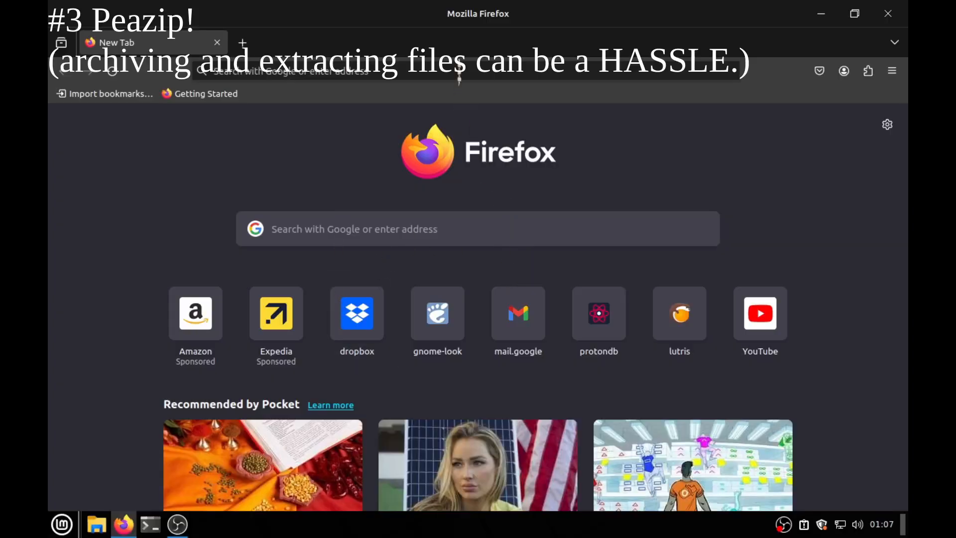
# - Search Google for 'flathub' and open the Flathub website
pyautogui.click(464, 70)
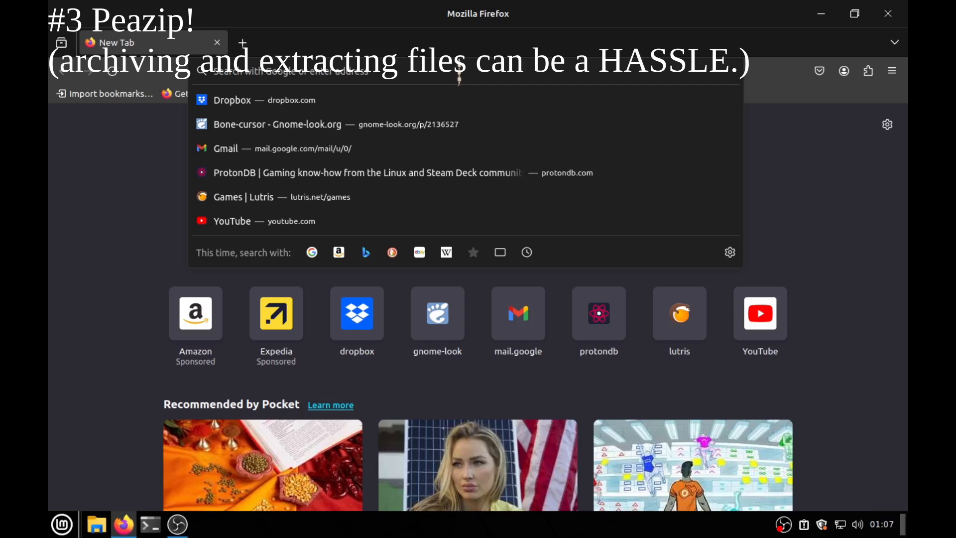
pyautogui.write('flathub')
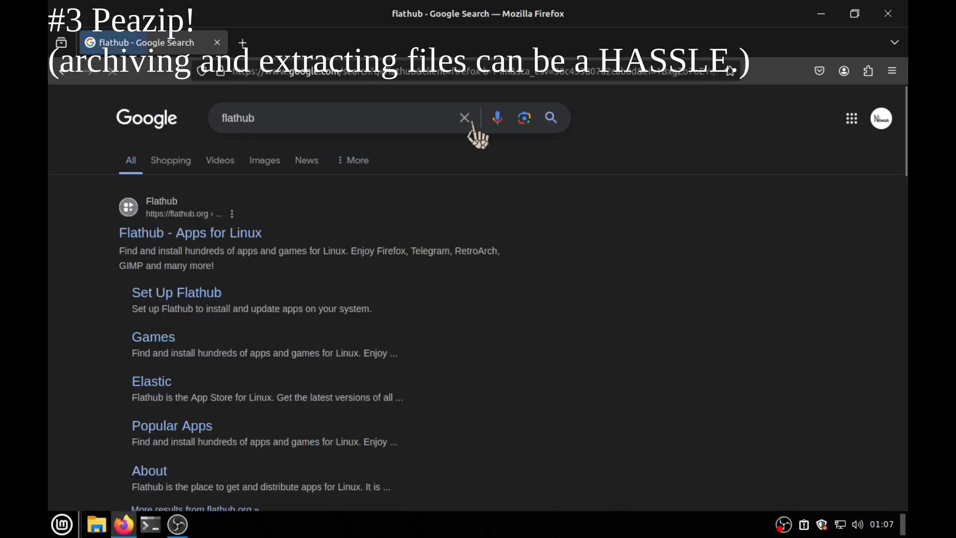
pyautogui.click(190, 232)
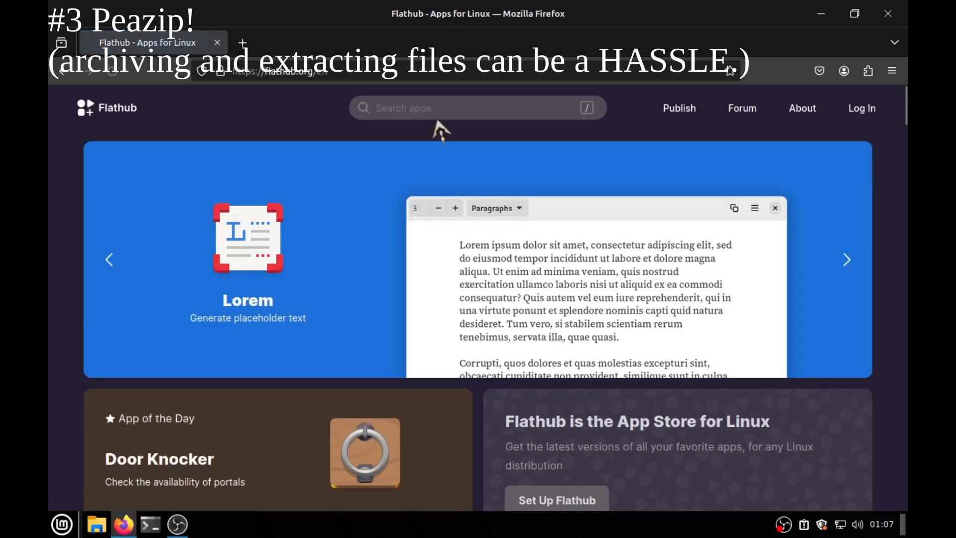
# - Search Flathub for 'peazip' and reveal PeaZip's manual flatpak install commands
pyautogui.click(477, 107)
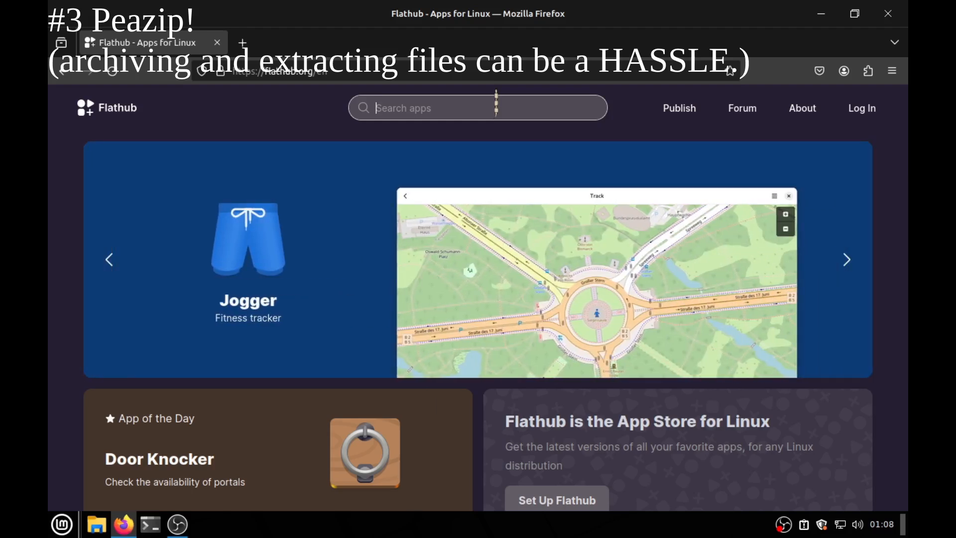
pyautogui.write('peazip')
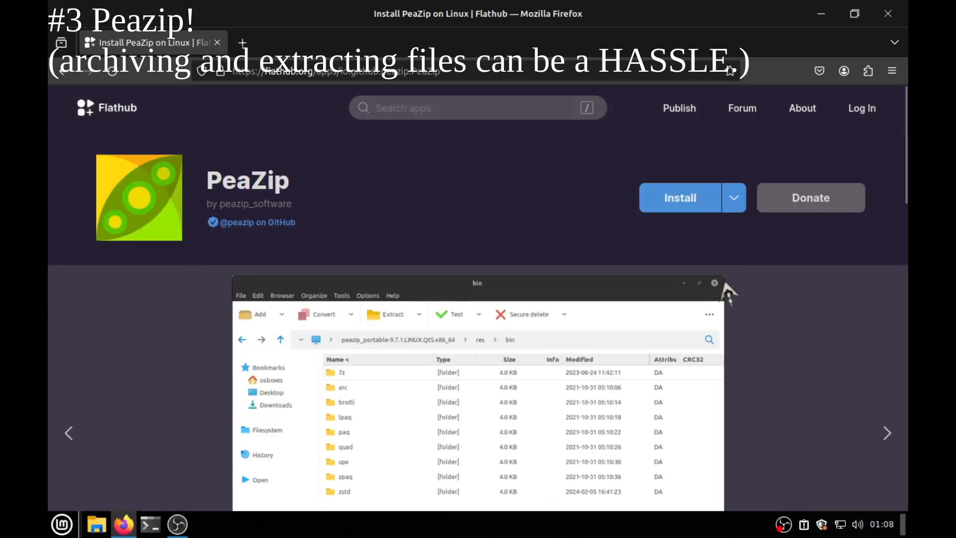
pyautogui.click(734, 197)
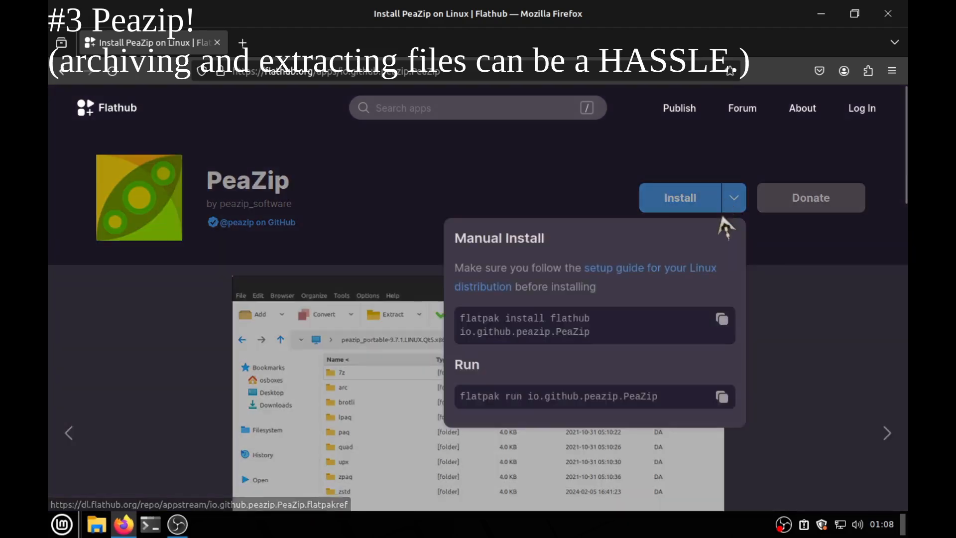
pyautogui.moveTo(729, 326)
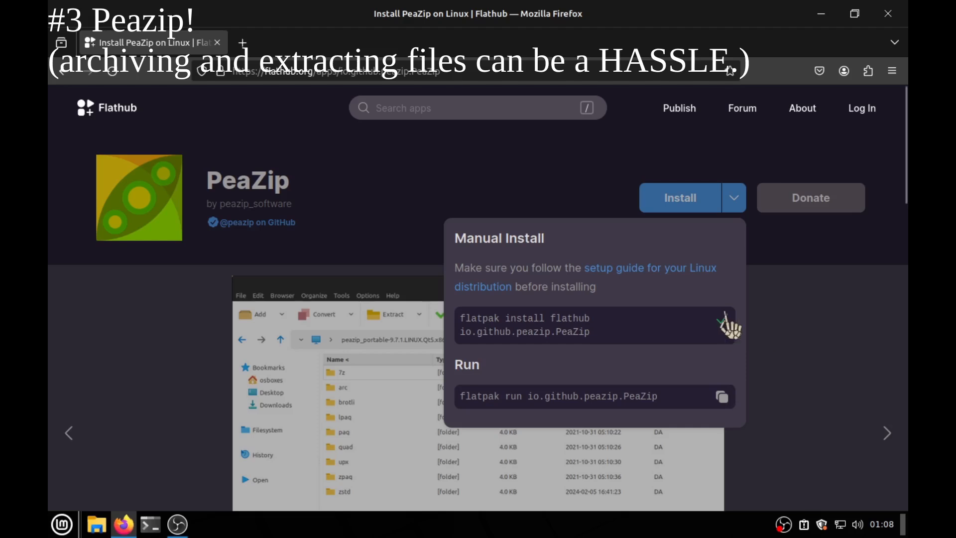
# - Answer Y to both flatpak prompts to install io.github.peazip.PeaZip, then close the terminal
pyautogui.click(150, 524)
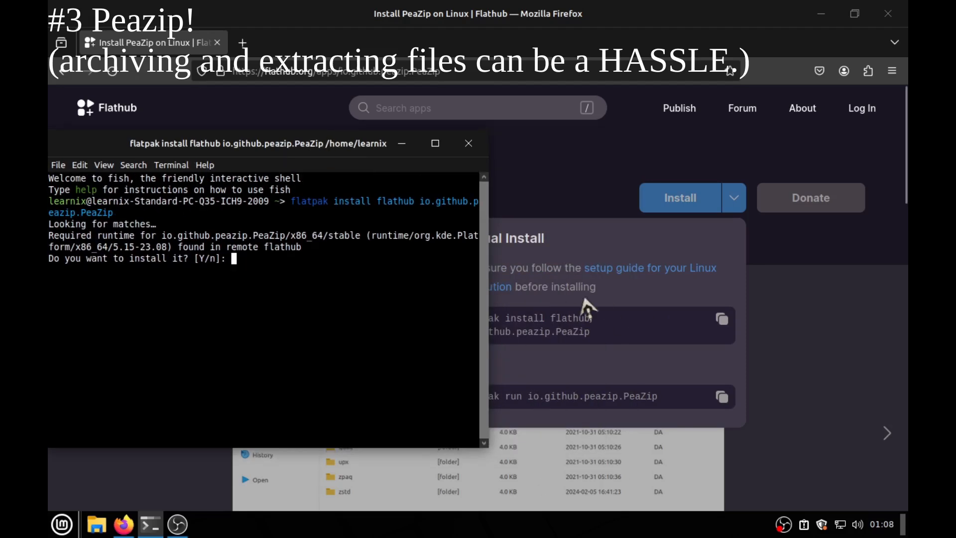
pyautogui.write('Y')
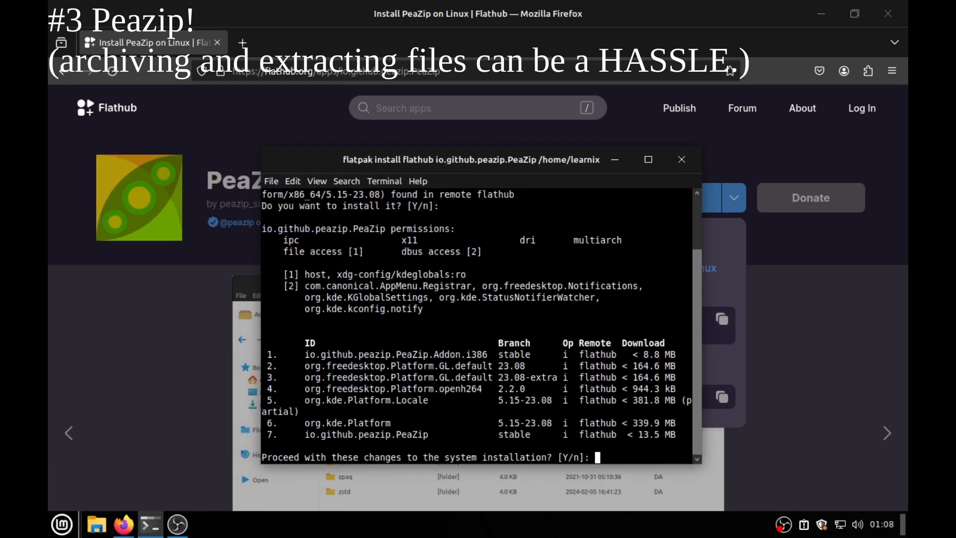
pyautogui.write('Y')
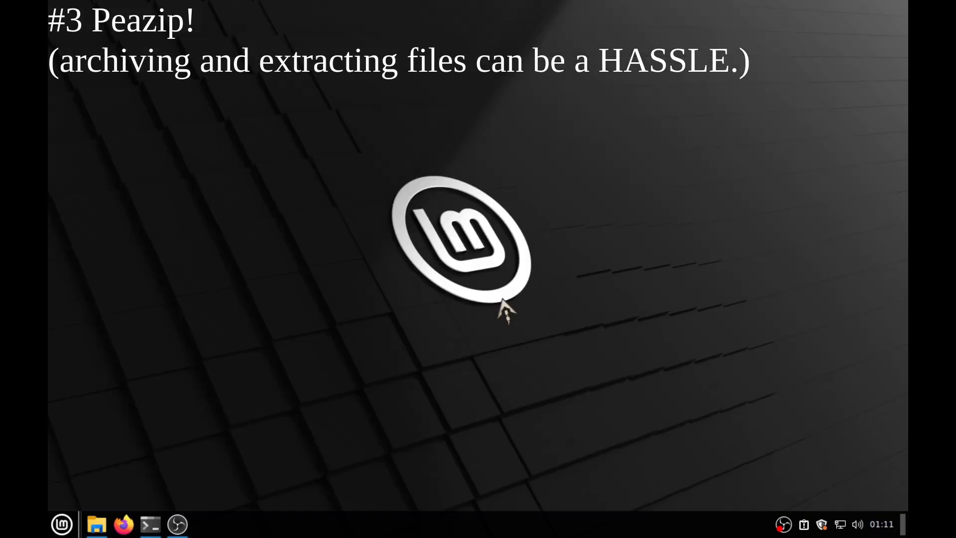
# - Launch PeaZip from Menu > Accessories and add the secret files folder to a new ZIP archive
pyautogui.click(61, 524)
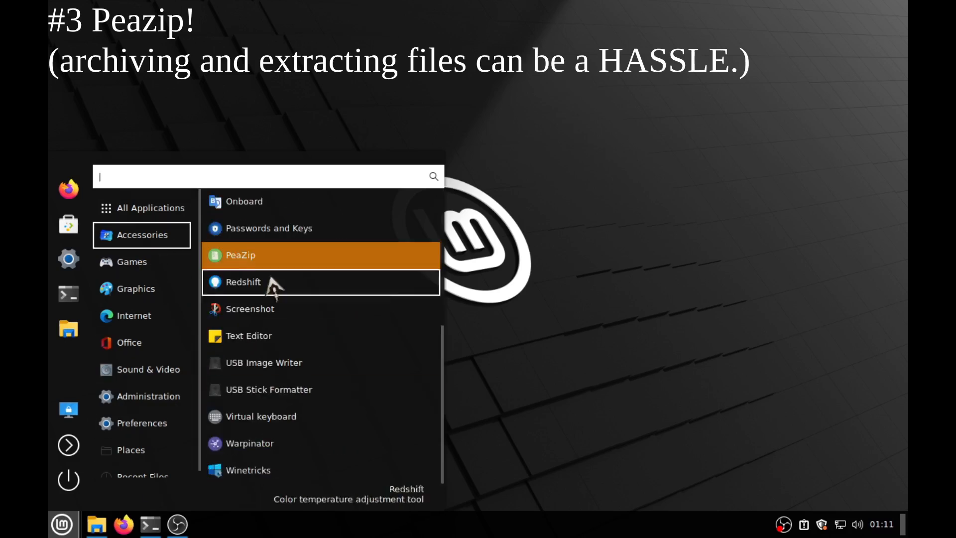
pyautogui.click(240, 255)
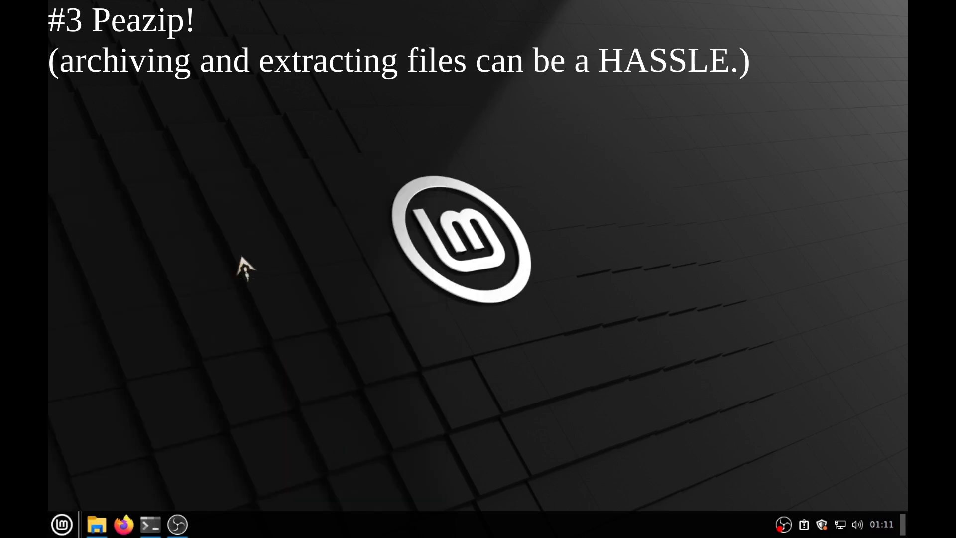
pyautogui.click(203, 523)
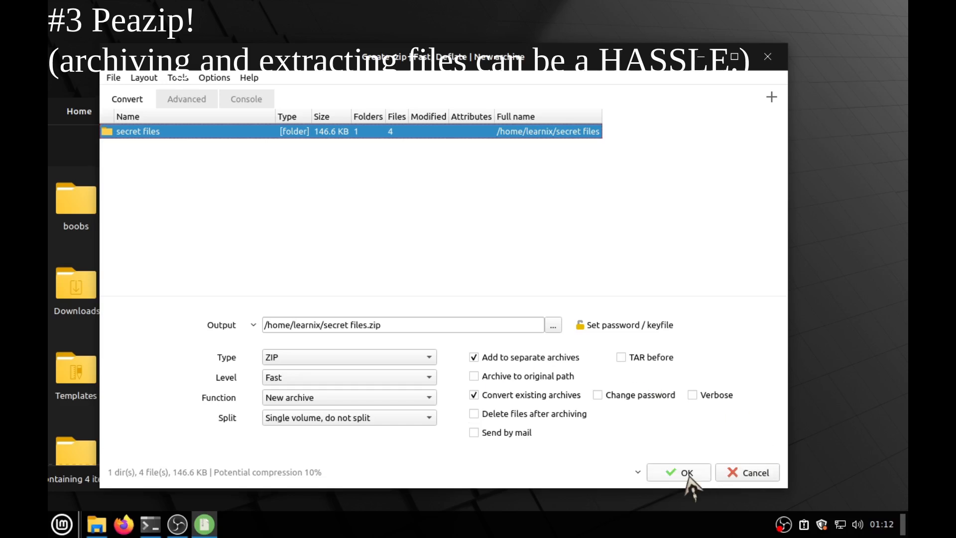
# - Create secret files.zip, then extract that archive back into a secret files folder
pyautogui.click(684, 472)
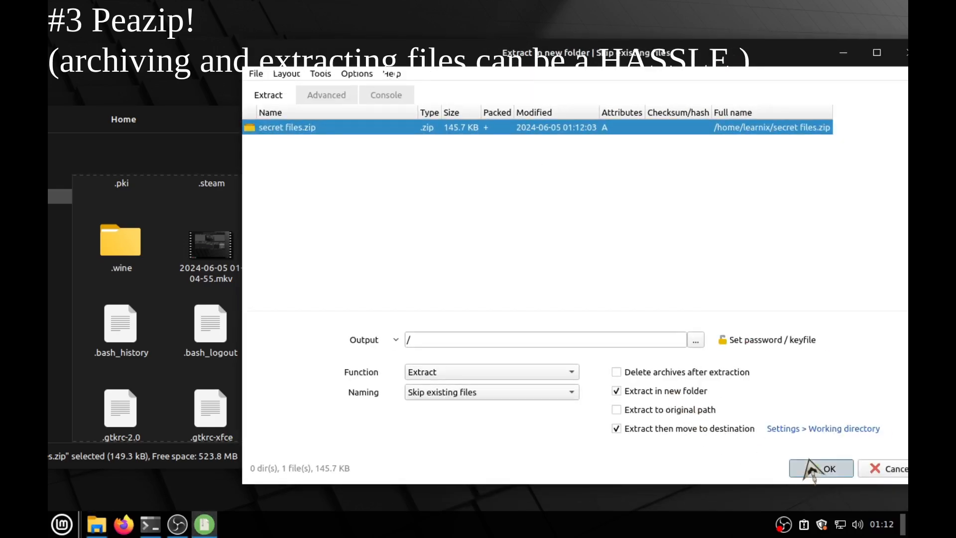
pyautogui.click(821, 469)
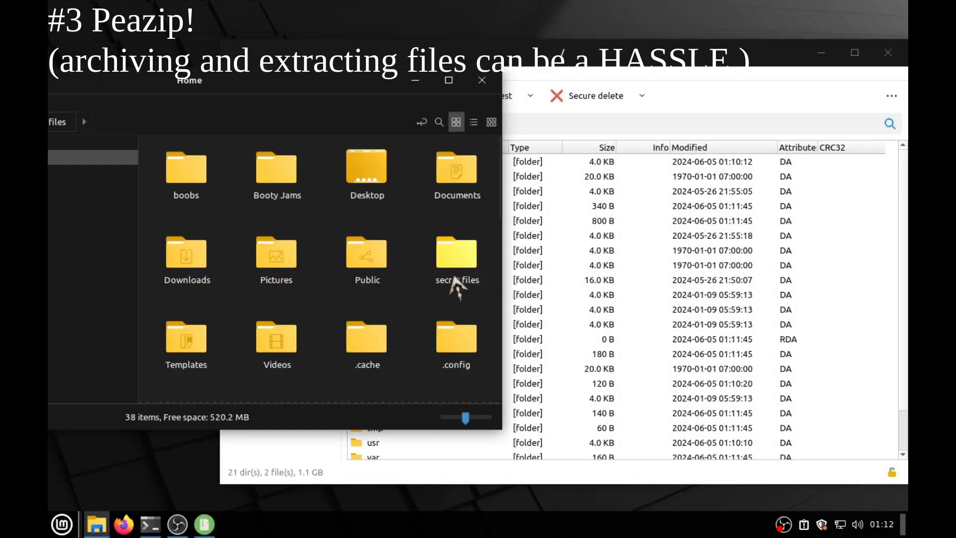
# - Browse the extracted secret files folder in Nemo and view the 39889.jpg image
pyautogui.doubleClick(456, 252)
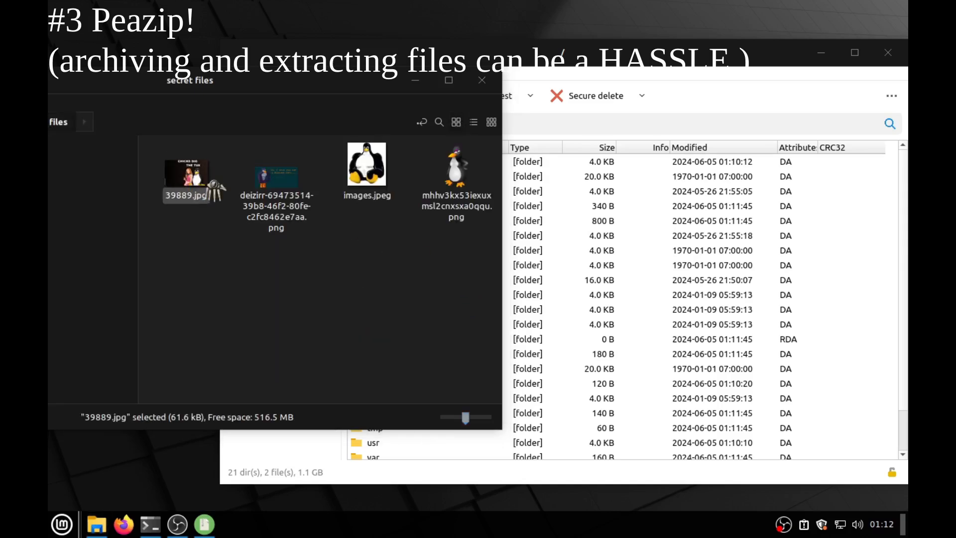
pyautogui.doubleClick(276, 177)
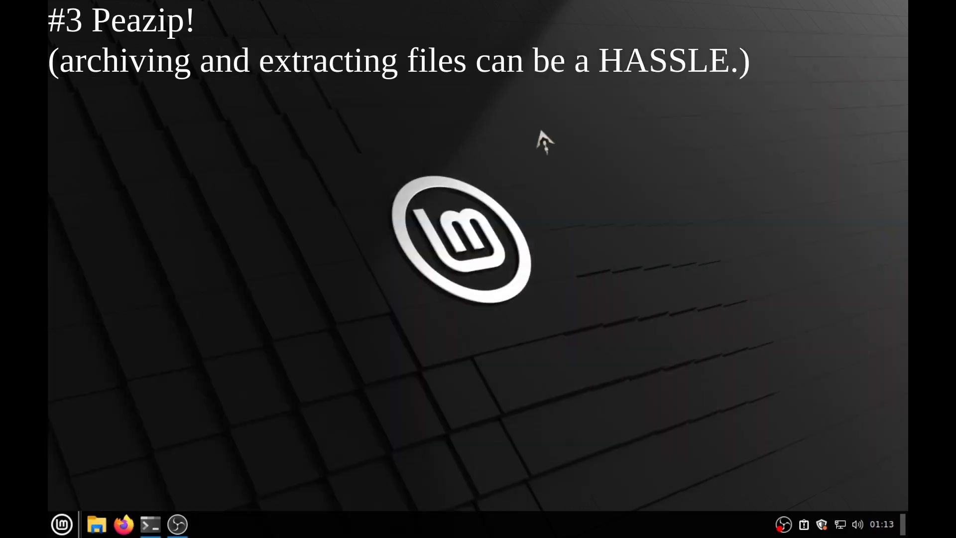
pyautogui.moveTo(554, 158)
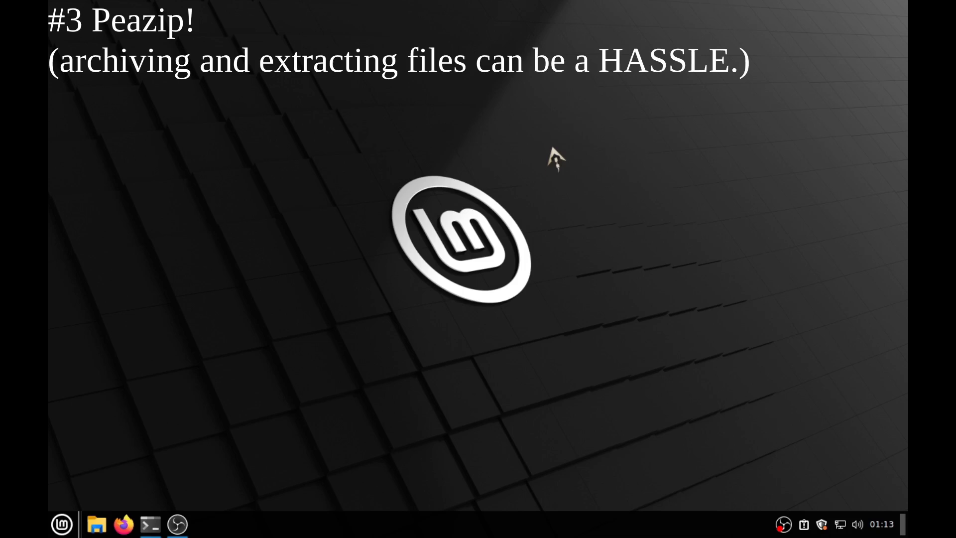
pyautogui.click(96, 524)
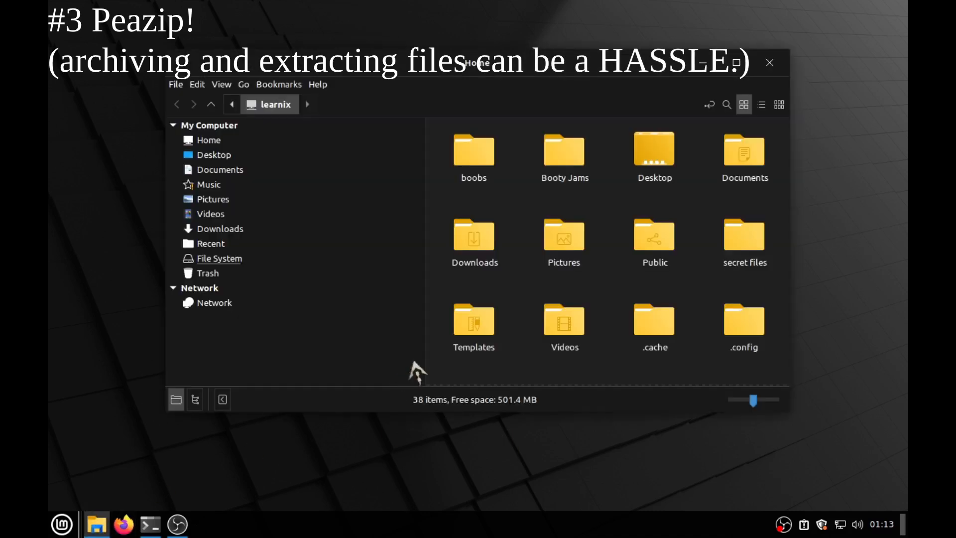
pyautogui.click(473, 148)
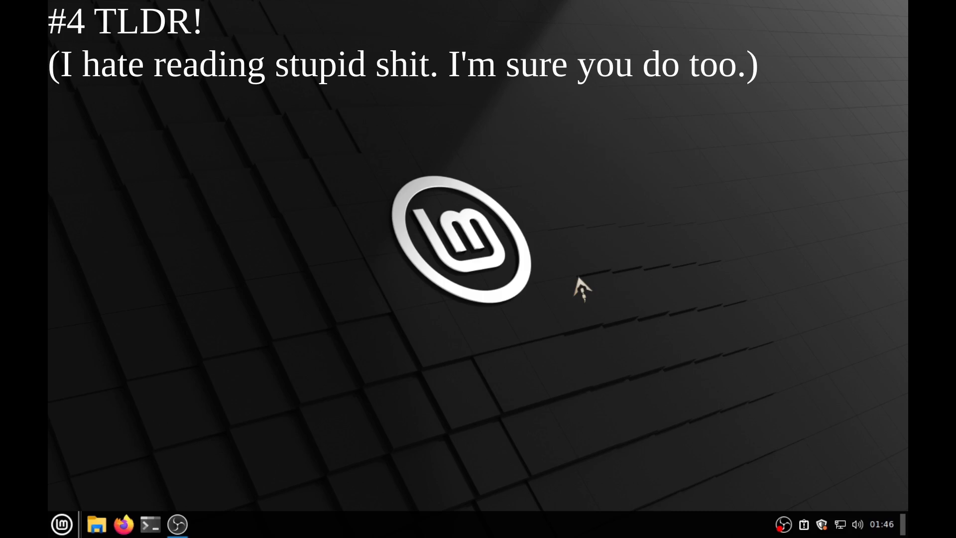
pyautogui.moveTo(151, 524)
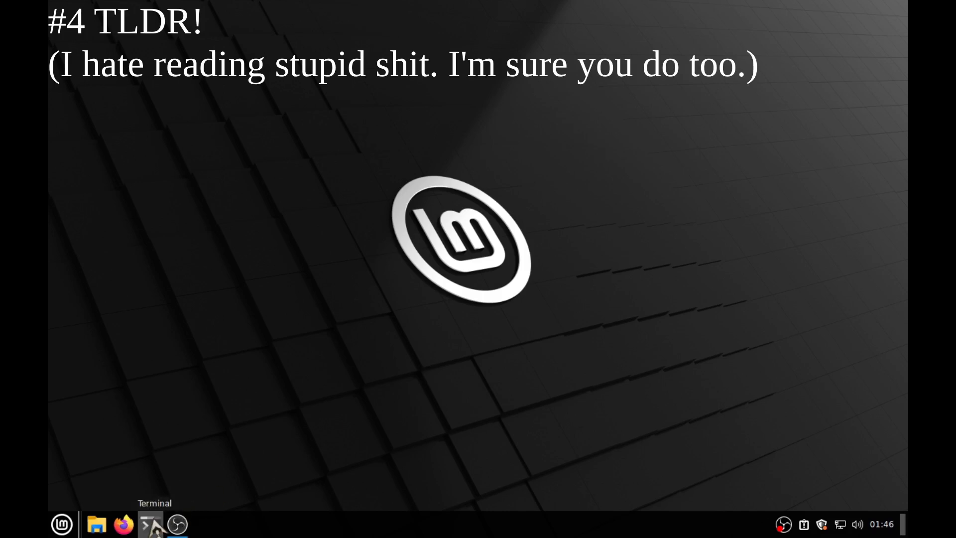
# - Start a fish terminal from the panel, then bring up Firefox on the tldr pages site
pyautogui.click(151, 524)
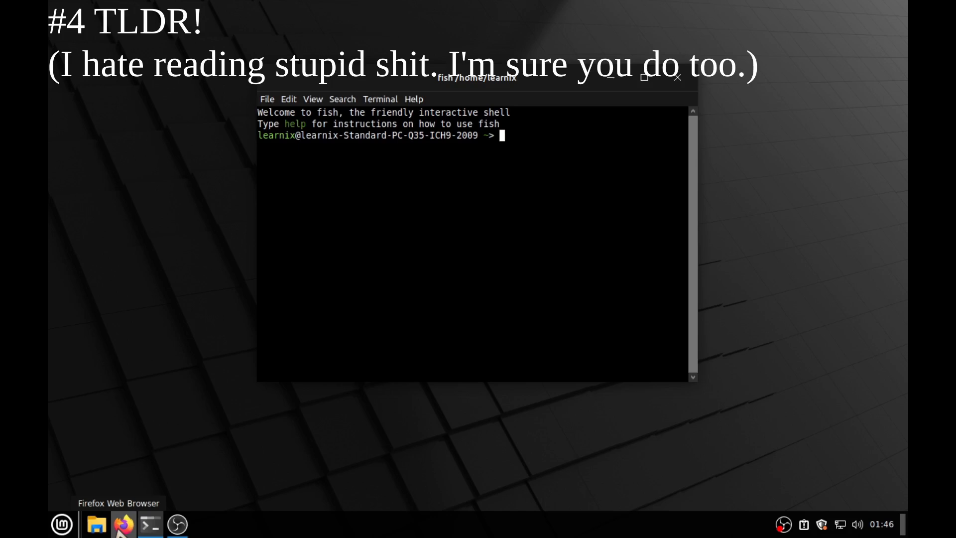
pyautogui.click(123, 524)
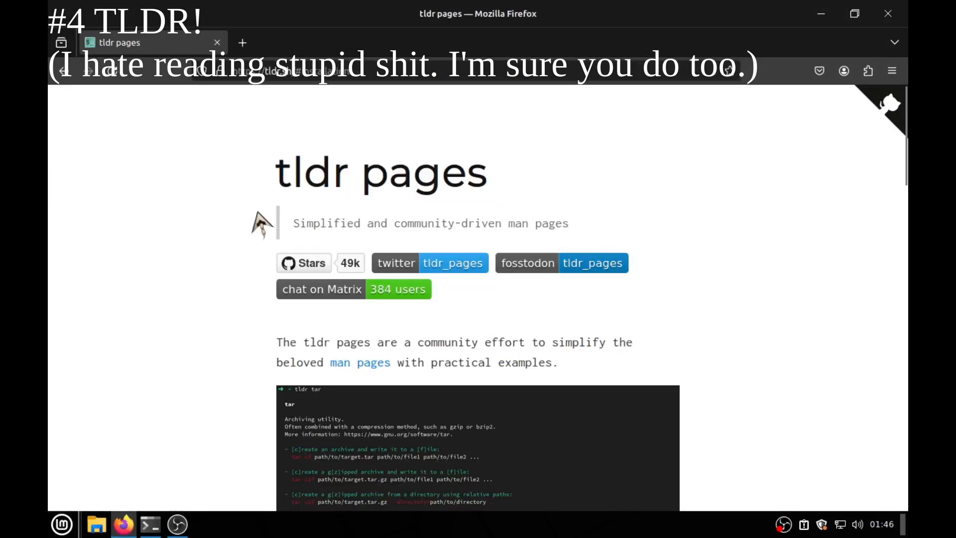
# - Visit the tldr InBrowser.App live demo in a second Firefox tab, then return to the fish terminal
pyautogui.moveTo(293, 223); pyautogui.dragTo(430, 223)
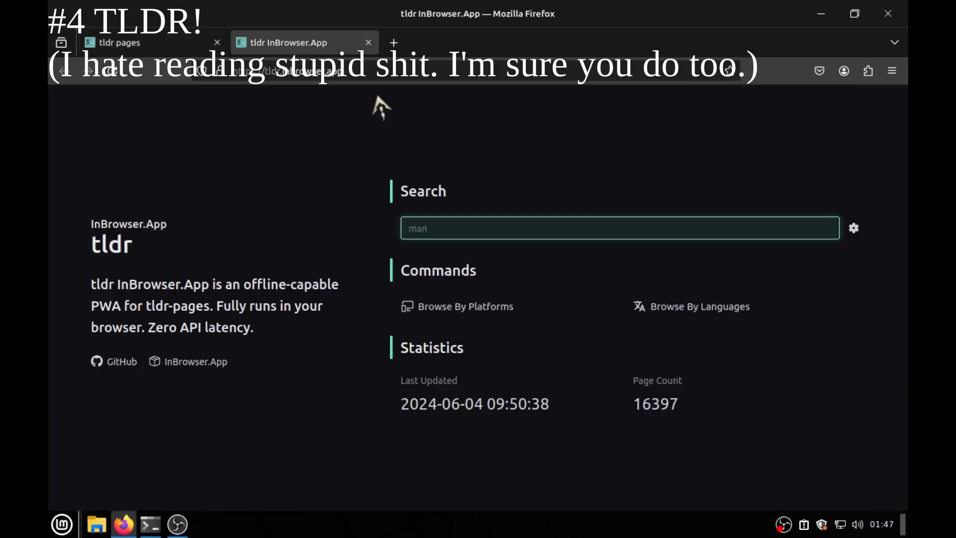
pyautogui.click(118, 42)
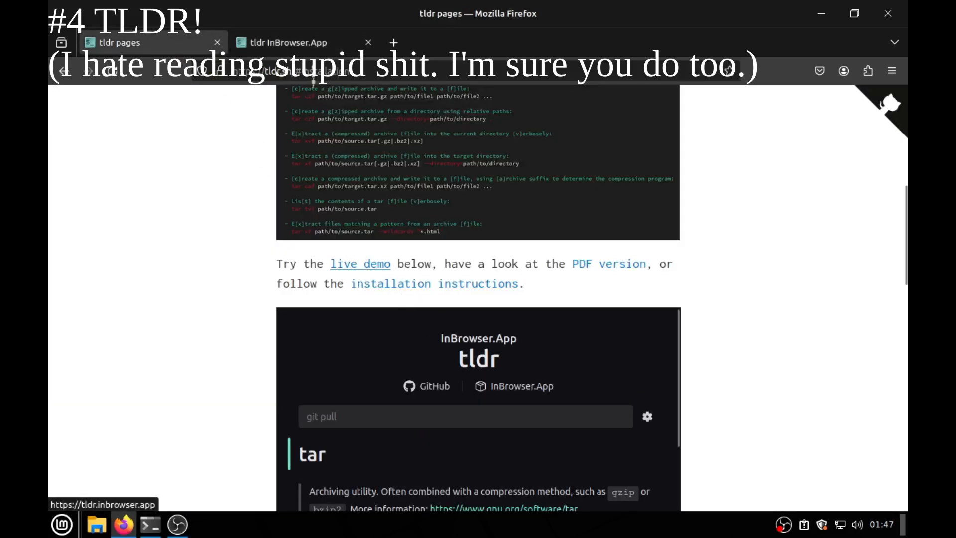
pyautogui.click(290, 42)
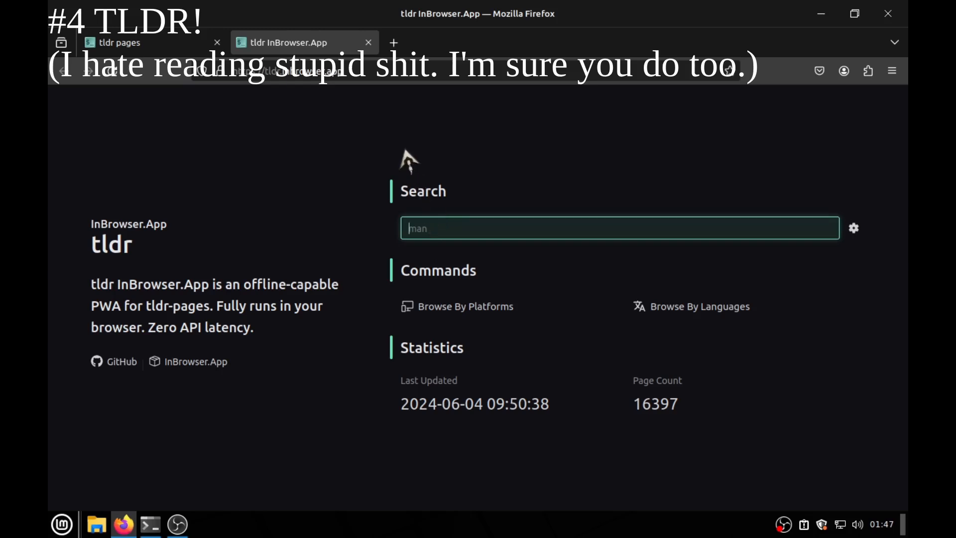
pyautogui.click(149, 524)
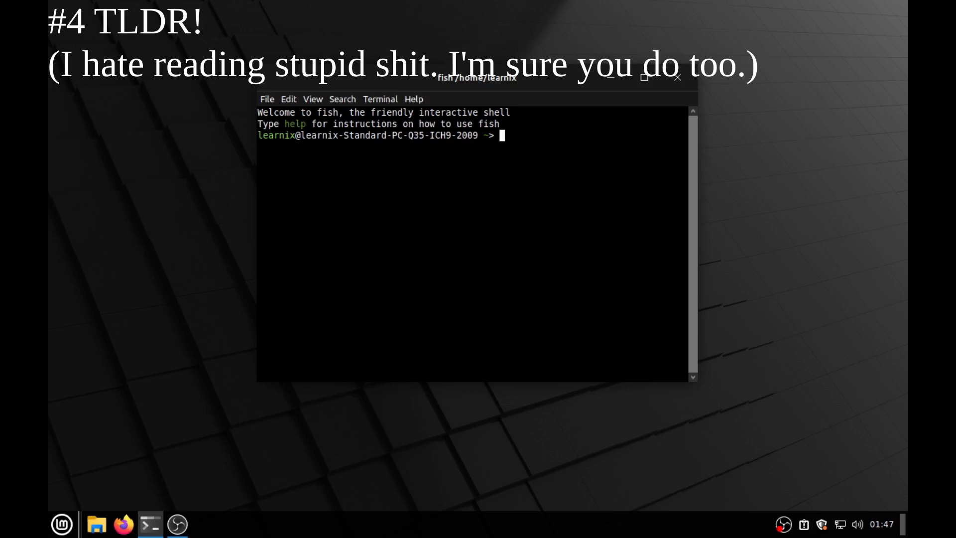
# - Install tldr with sudo apt and refresh its page cache with tldr --update
pyautogui.write('sudo apt remove --purge tldr')
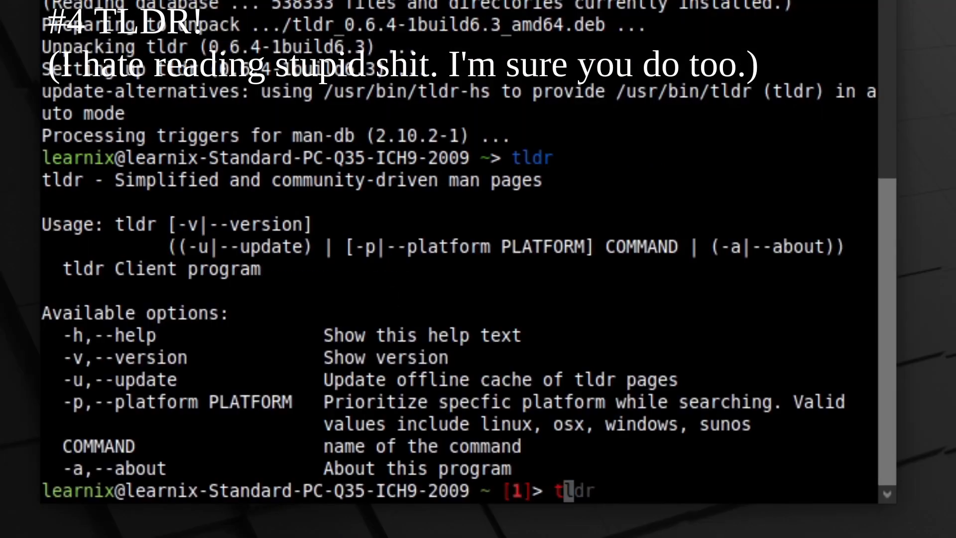
pyautogui.write('--update')
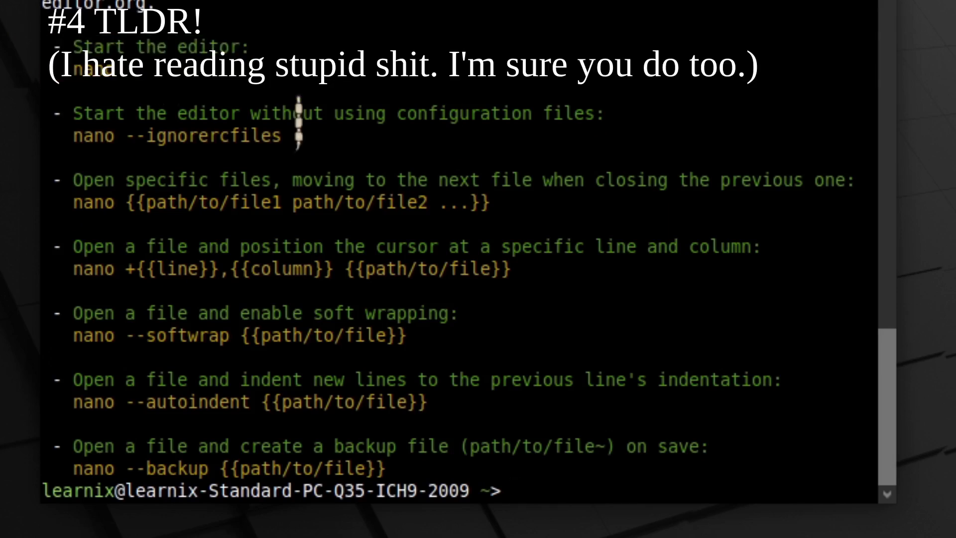
# - Read the tldr summaries for nano, sudo and tldr itself
pyautogui.write('tldr na')
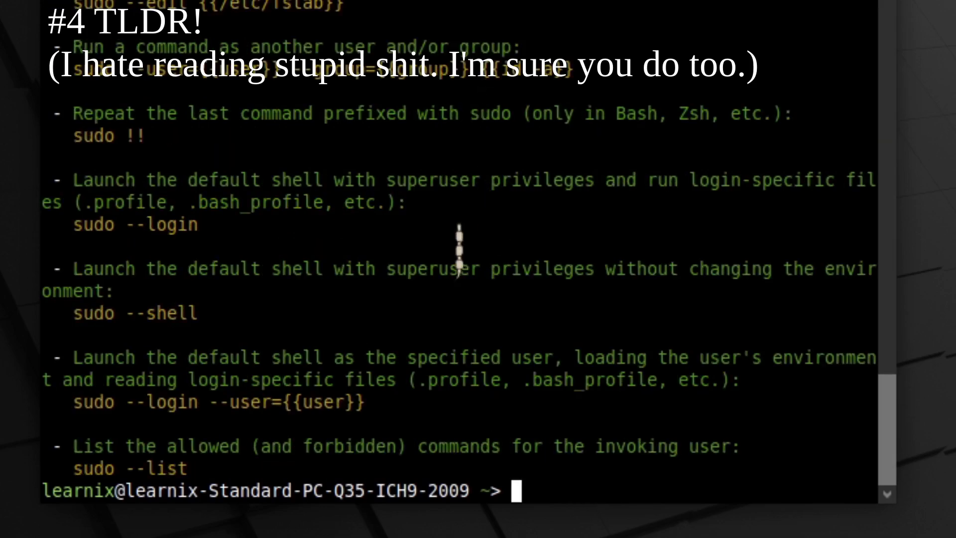
pyautogui.write('tldr sud')
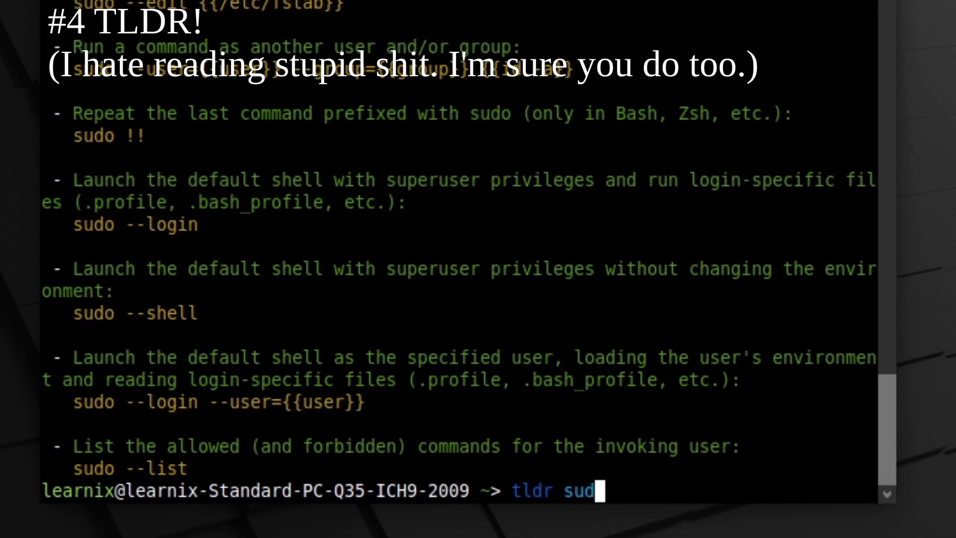
pyautogui.press('BackSpace')
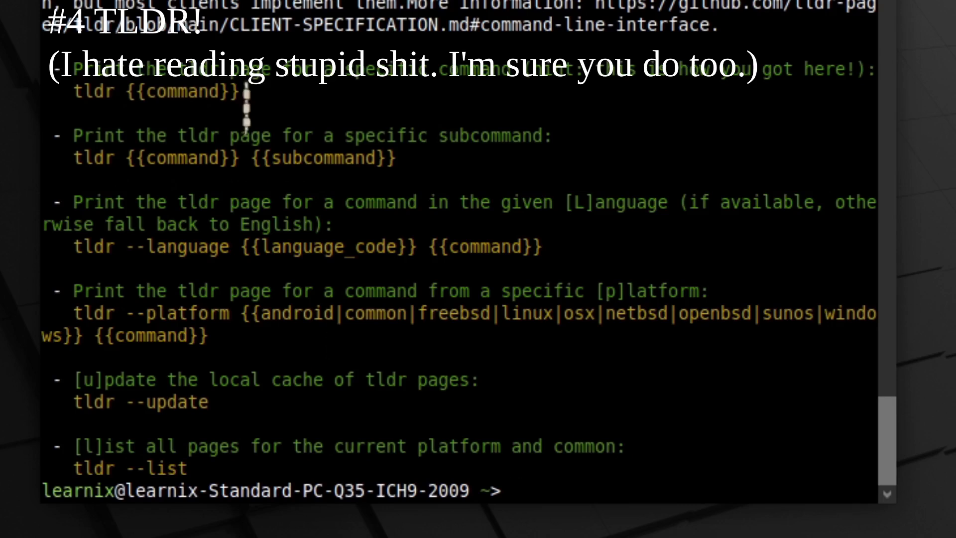
pyautogui.moveTo(592, 405)
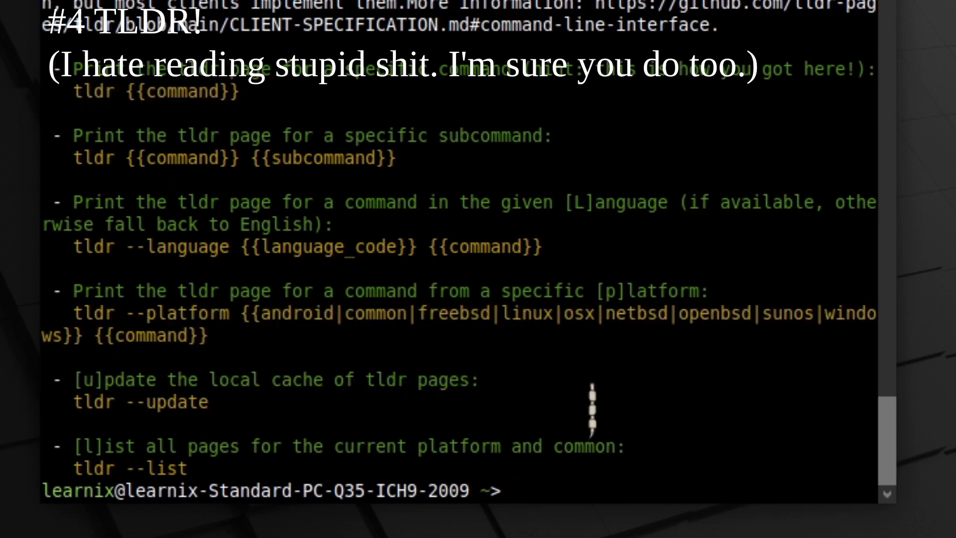
pyautogui.write('tldrd')
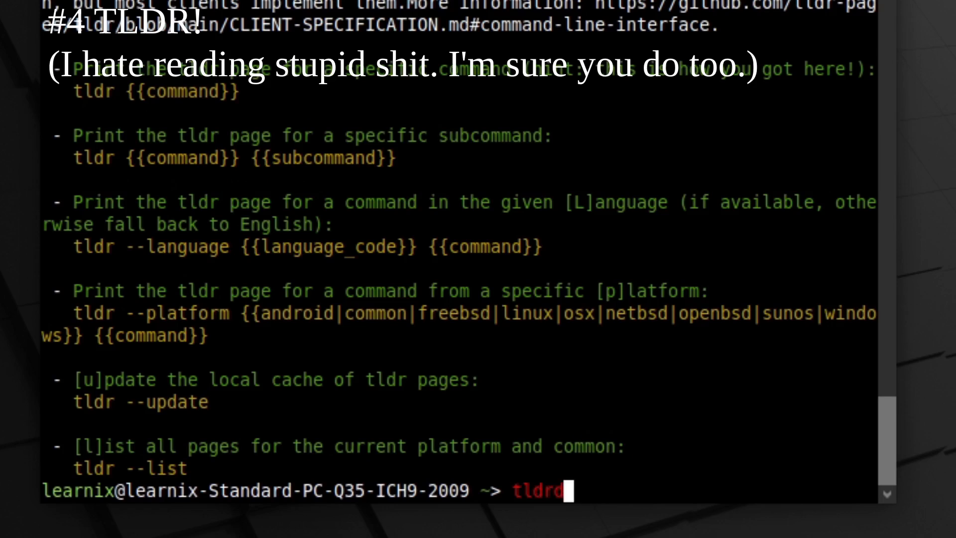